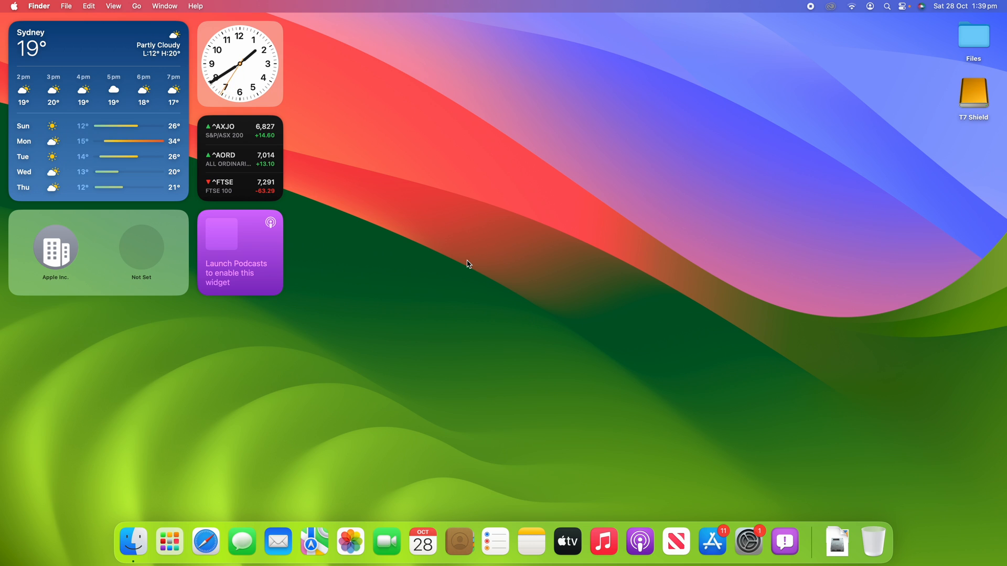
{"action": "mouse_move", "coordinate": [459, 223]}
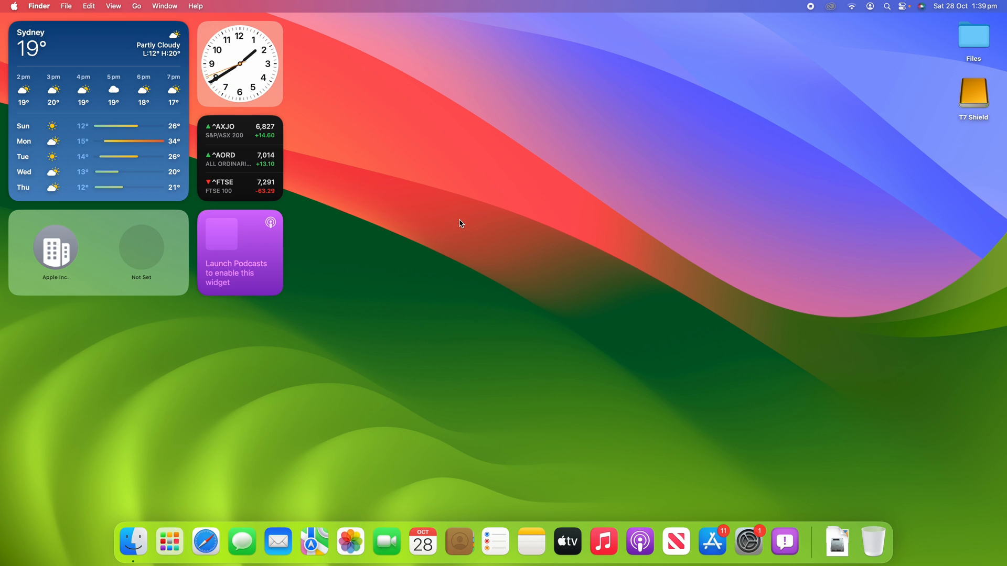
{"action": "mouse_move", "coordinate": [566, 301]}
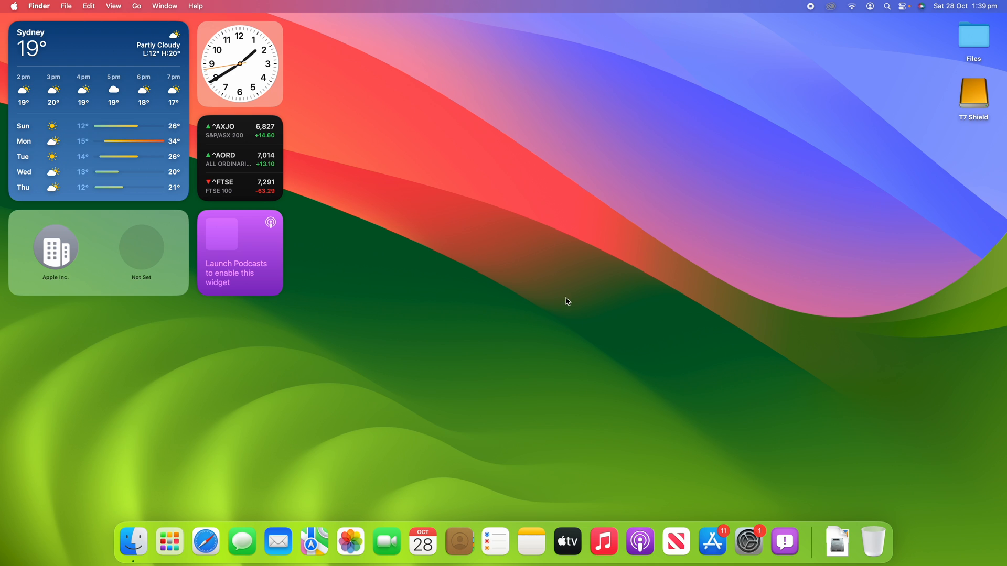
{"action": "mouse_move", "coordinate": [510, 306]}
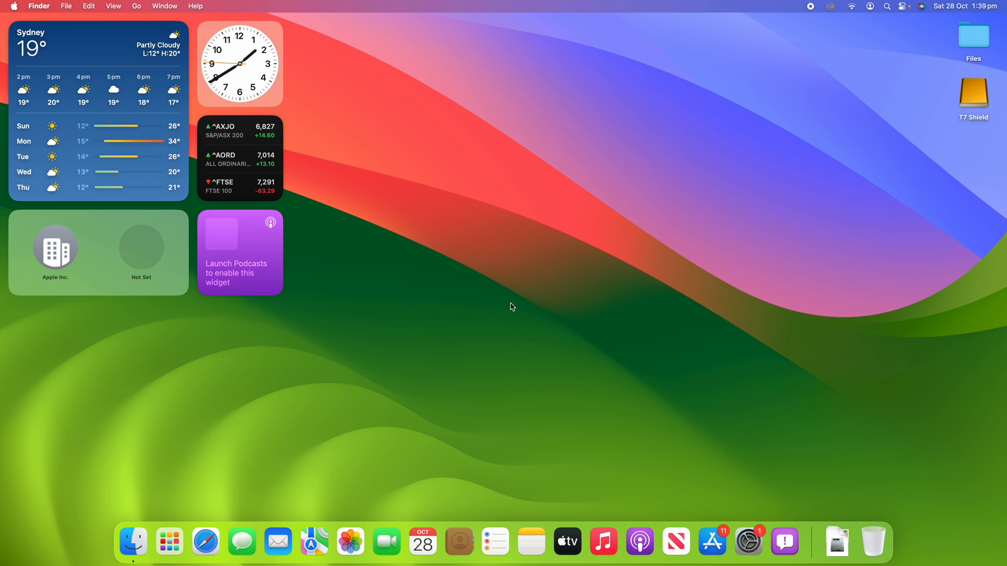
{"action": "mouse_move", "coordinate": [418, 289]}
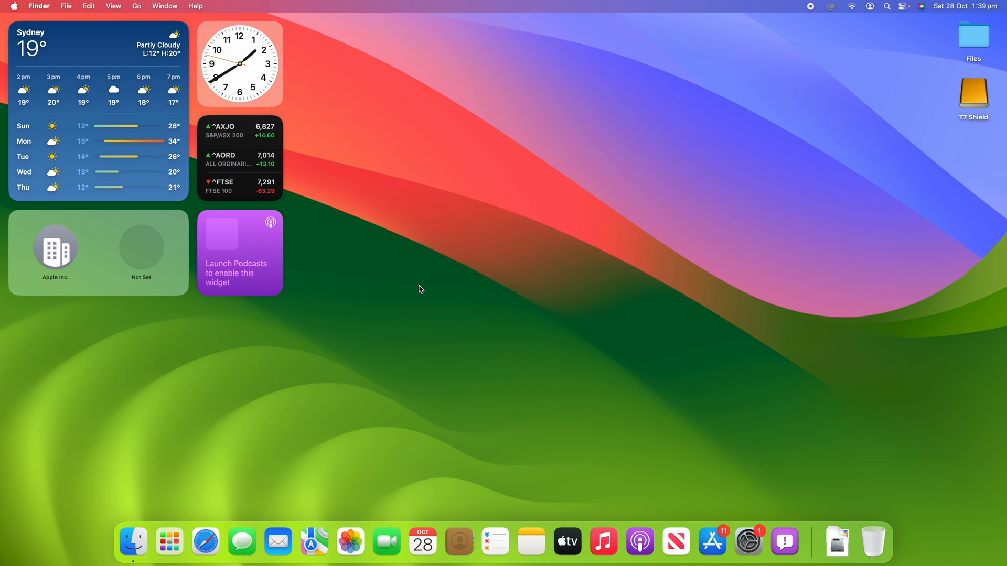
{"action": "mouse_move", "coordinate": [182, 152]}
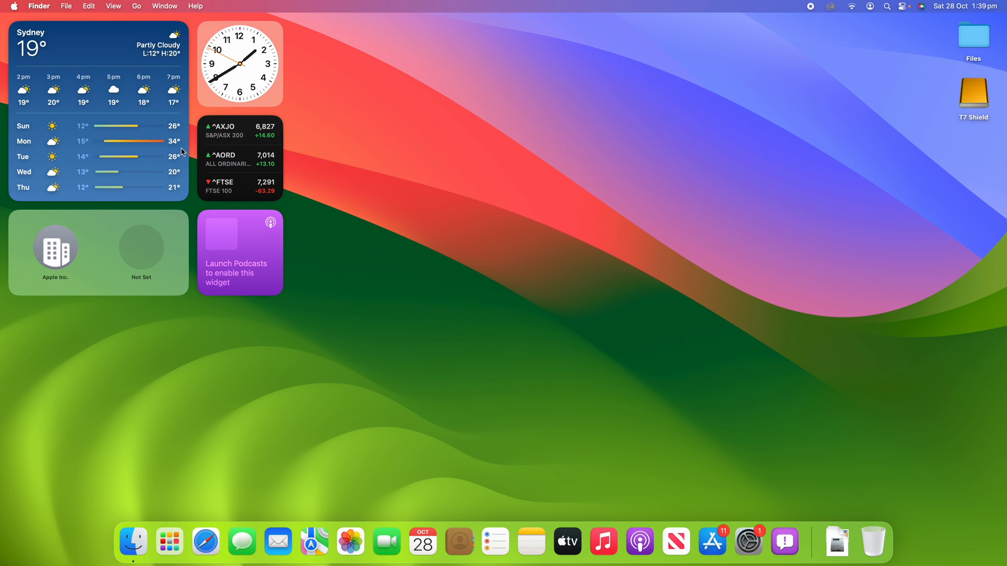
{"action": "mouse_move", "coordinate": [12, 5]}
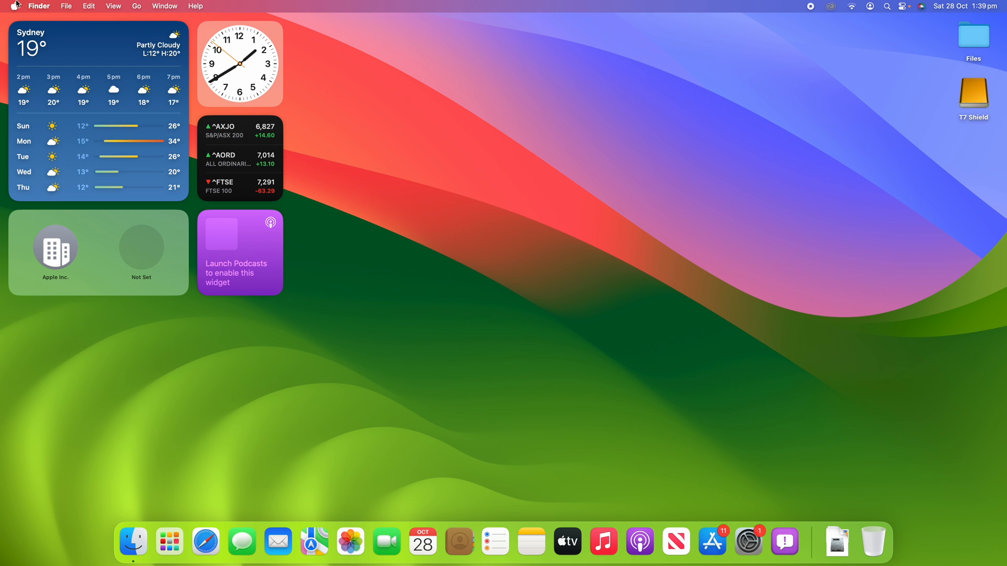
{"action": "mouse_move", "coordinate": [438, 189]}
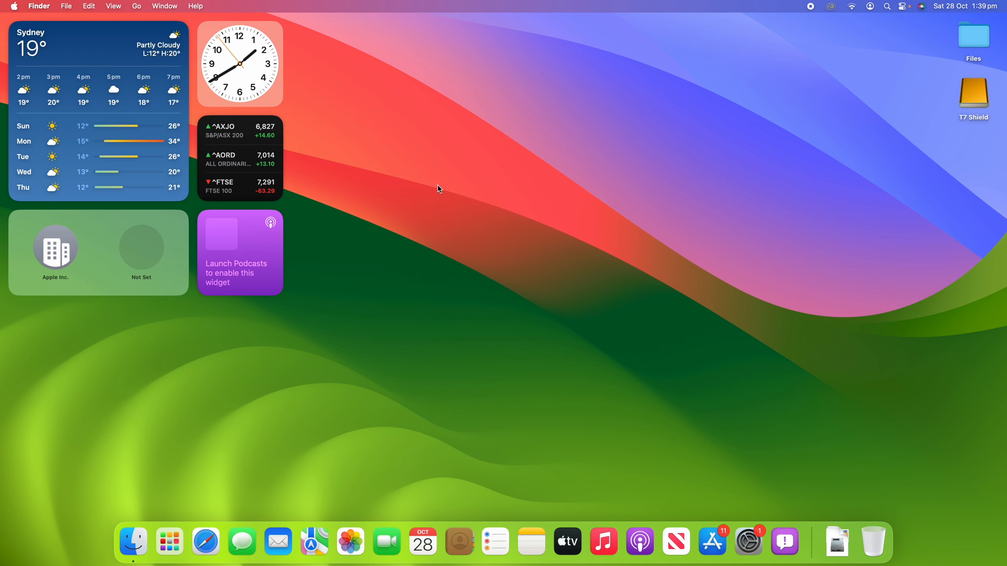
{"action": "mouse_move", "coordinate": [548, 238]}
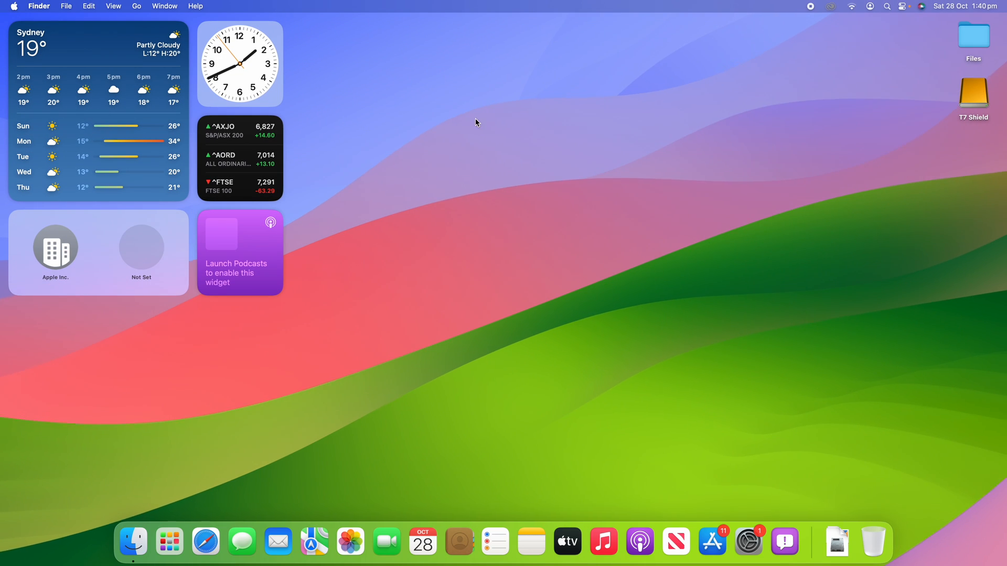
{"action": "mouse_move", "coordinate": [610, 275]}
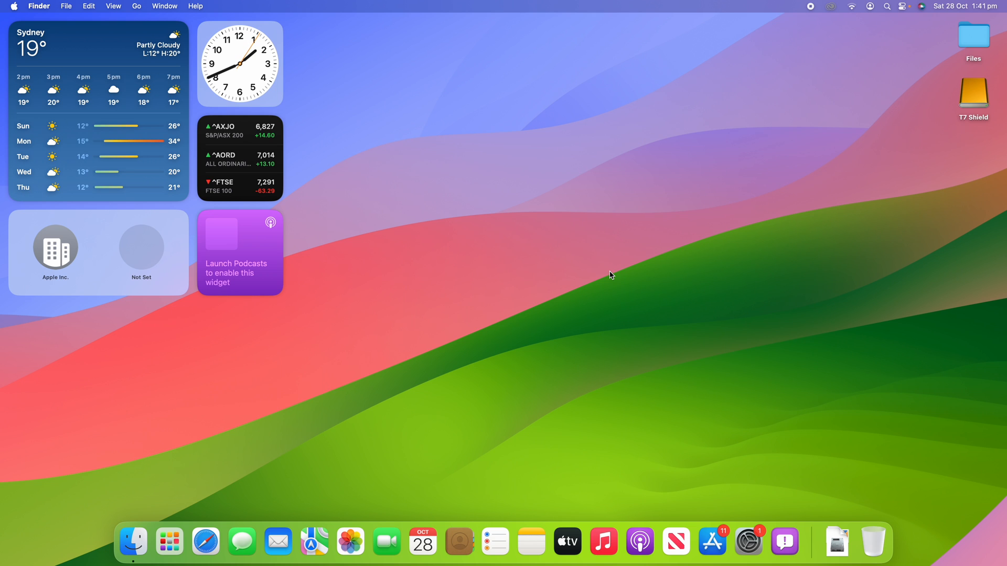
{"action": "mouse_move", "coordinate": [748, 541]}
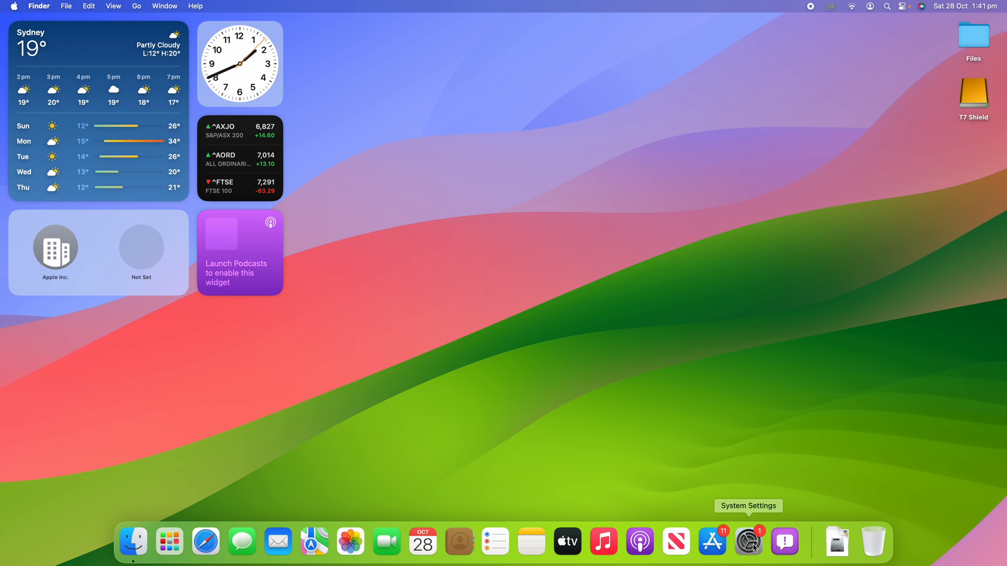
Open System Settings from the Dock and go to the Wallpaper pane
{"action": "left_click", "coordinate": [747, 541]}
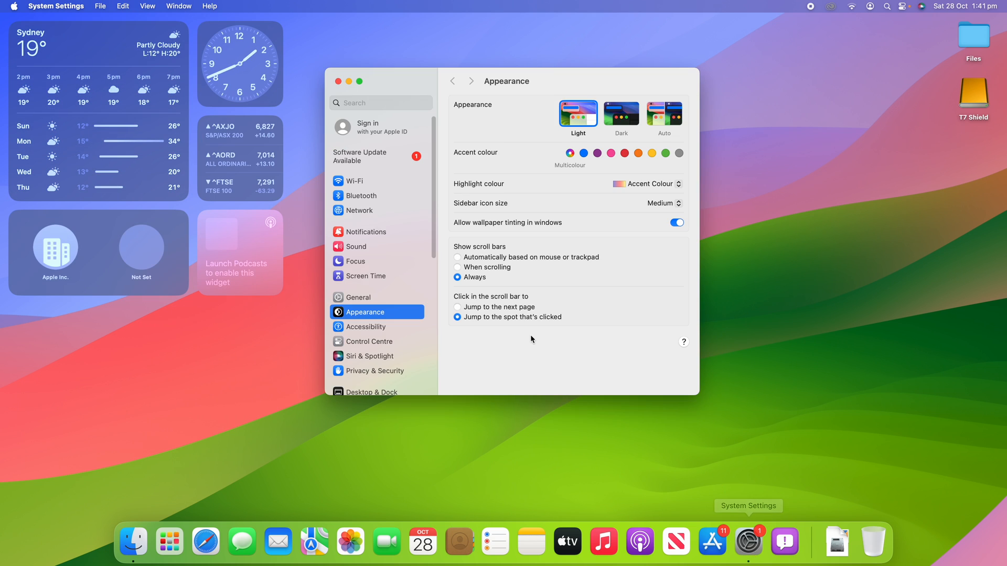
{"action": "scroll", "scroll_direction": "down", "scroll_amount": 3}
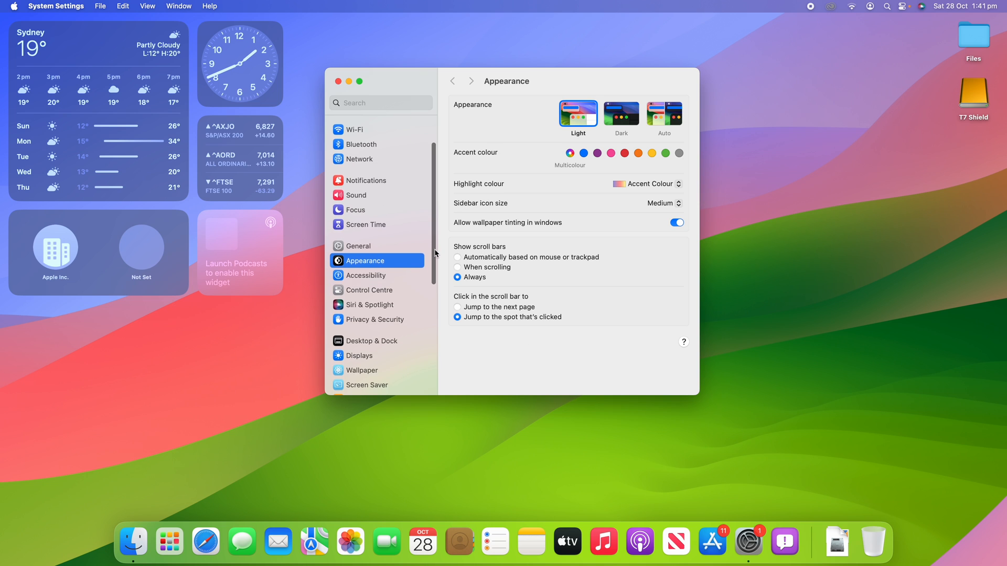
{"action": "scroll", "scroll_direction": "down", "scroll_amount": 3}
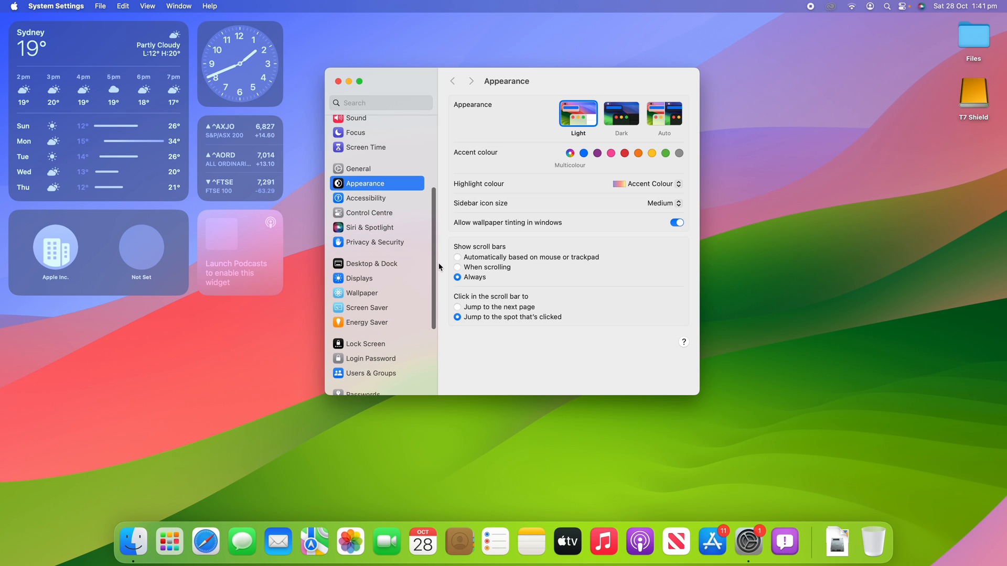
{"action": "scroll", "scroll_direction": "down", "scroll_amount": 3}
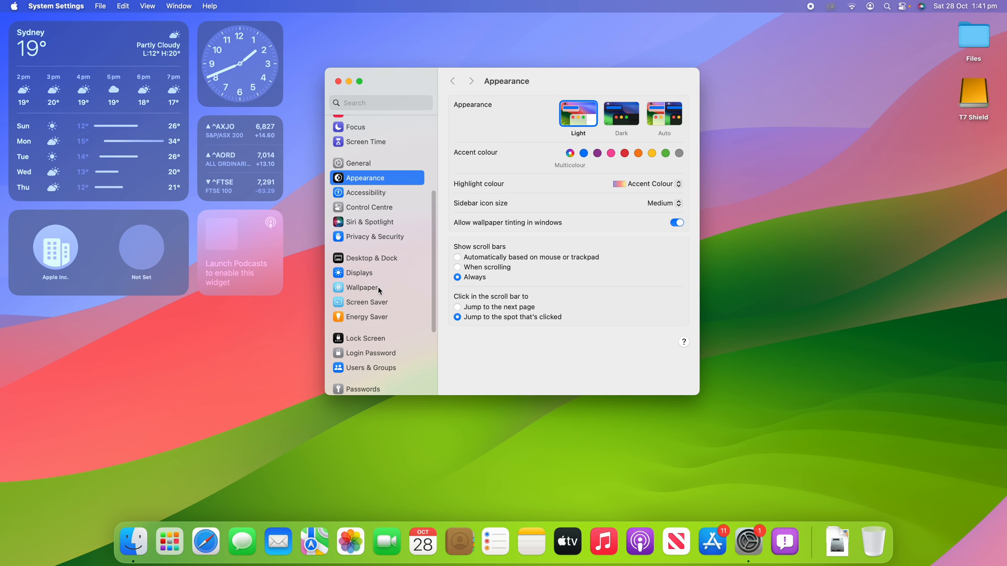
{"action": "left_click", "coordinate": [362, 287]}
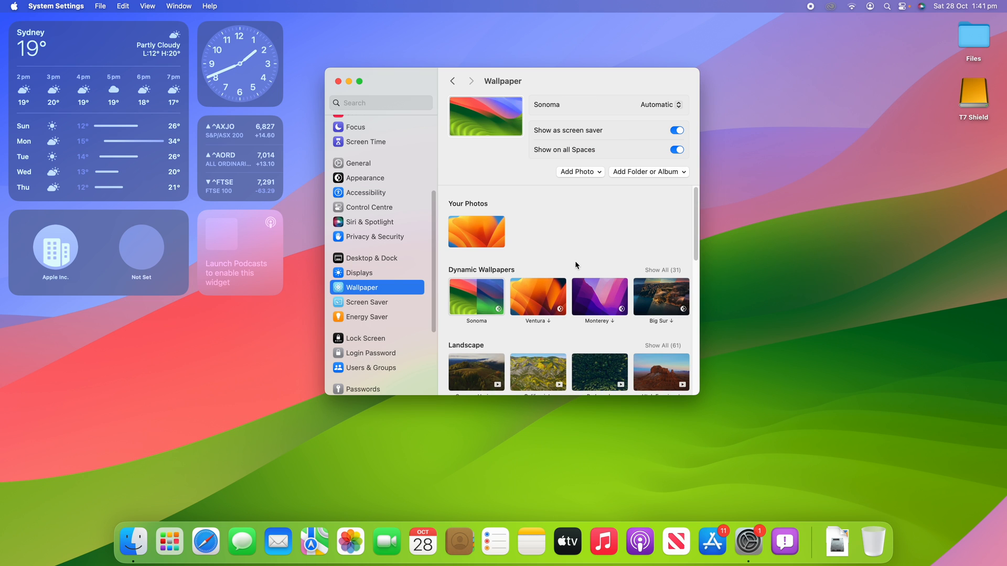
Set Sonoma Horizon as the desktop wallpaper and close System Settings
{"action": "scroll", "scroll_direction": "down", "scroll_amount": 3}
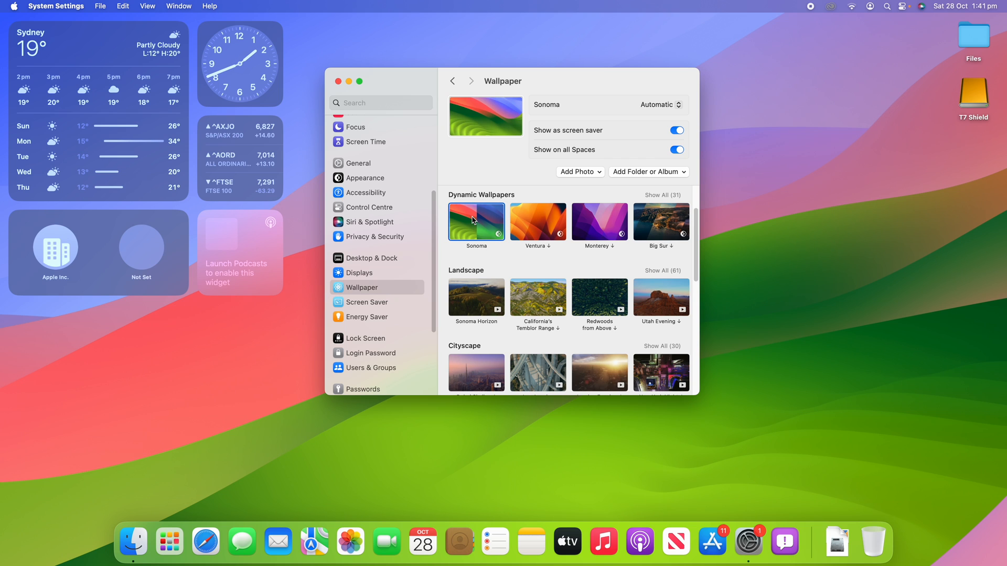
{"action": "scroll", "scroll_direction": "down", "scroll_amount": 3}
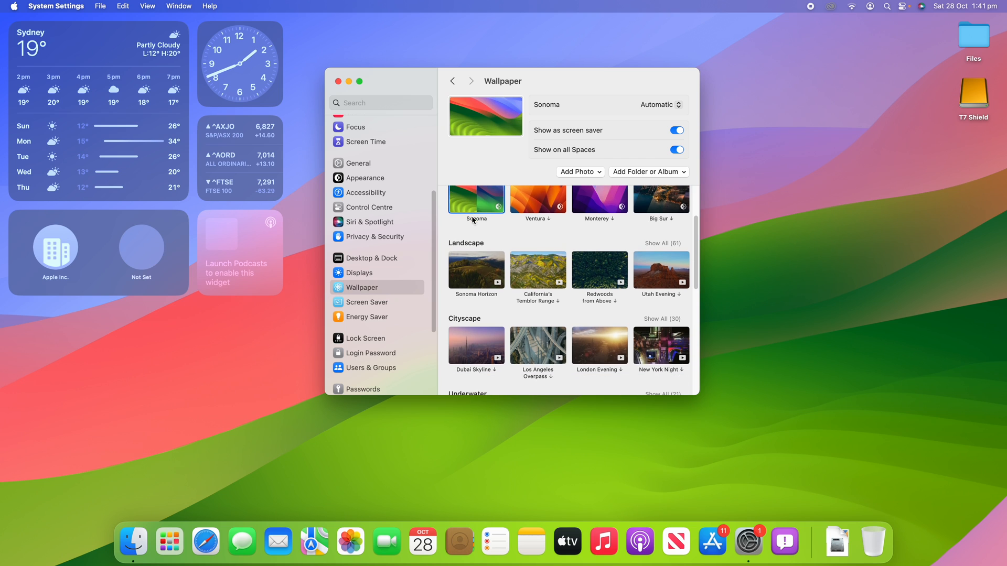
{"action": "scroll", "scroll_direction": "down", "scroll_amount": 3}
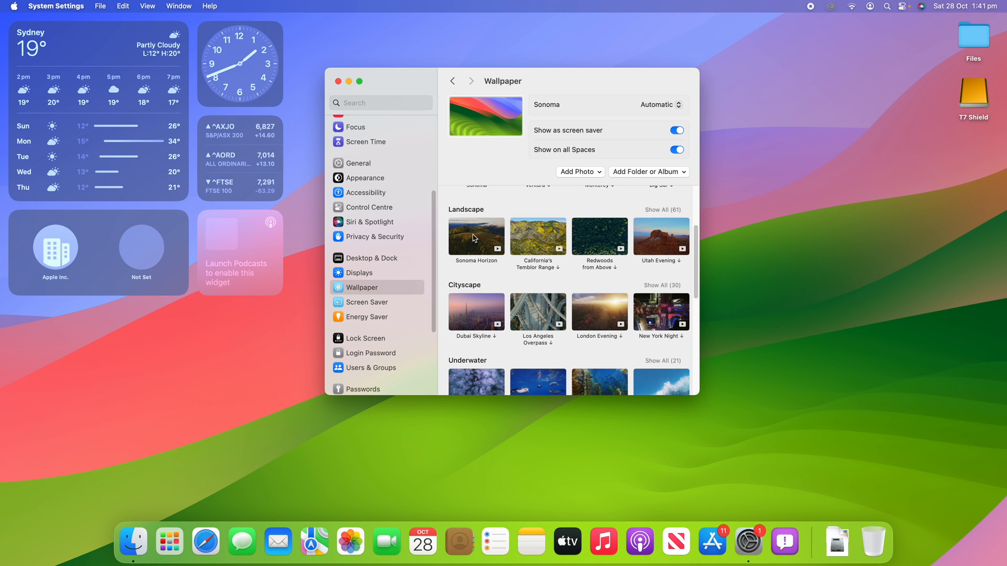
{"action": "left_click", "coordinate": [476, 235]}
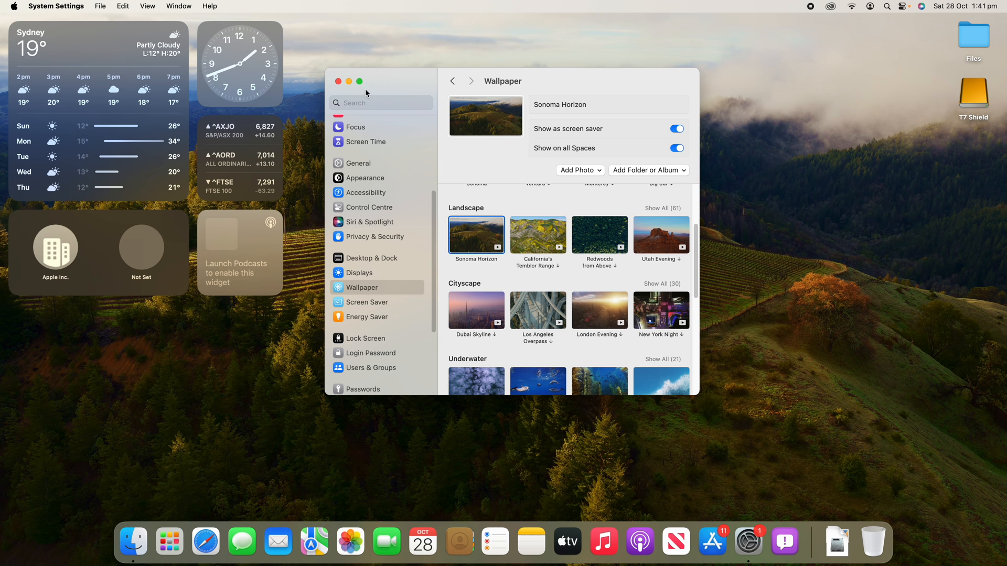
{"action": "left_click", "coordinate": [337, 82]}
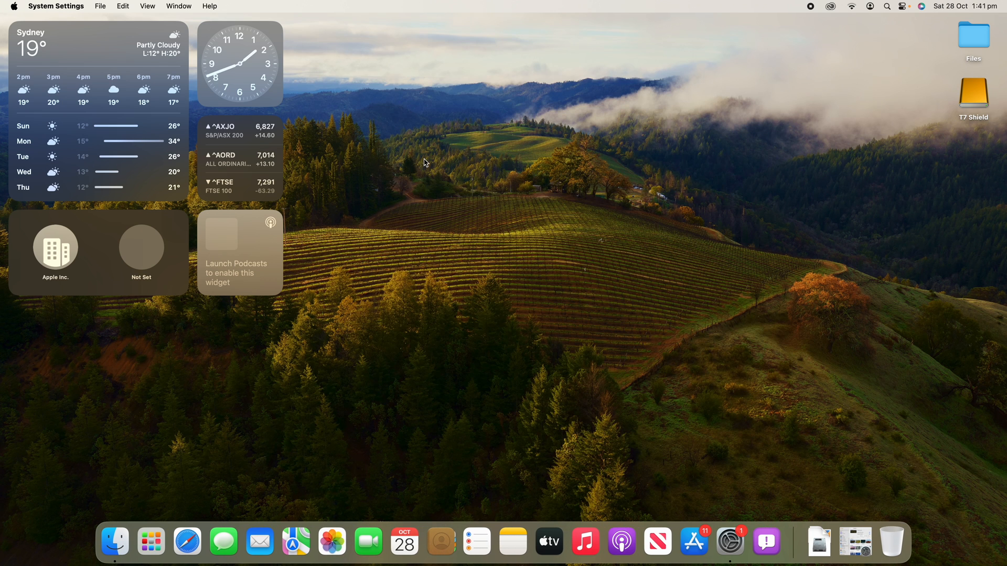
{"action": "left_click", "coordinate": [546, 213]}
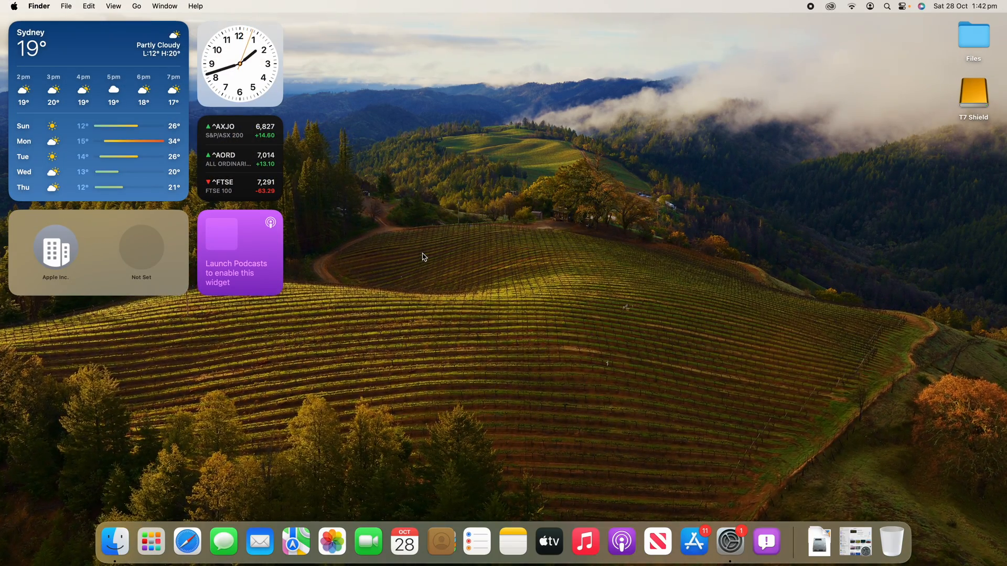
Reopen System Settings' Wallpaper pane and scroll through it
{"action": "left_click", "coordinate": [749, 541]}
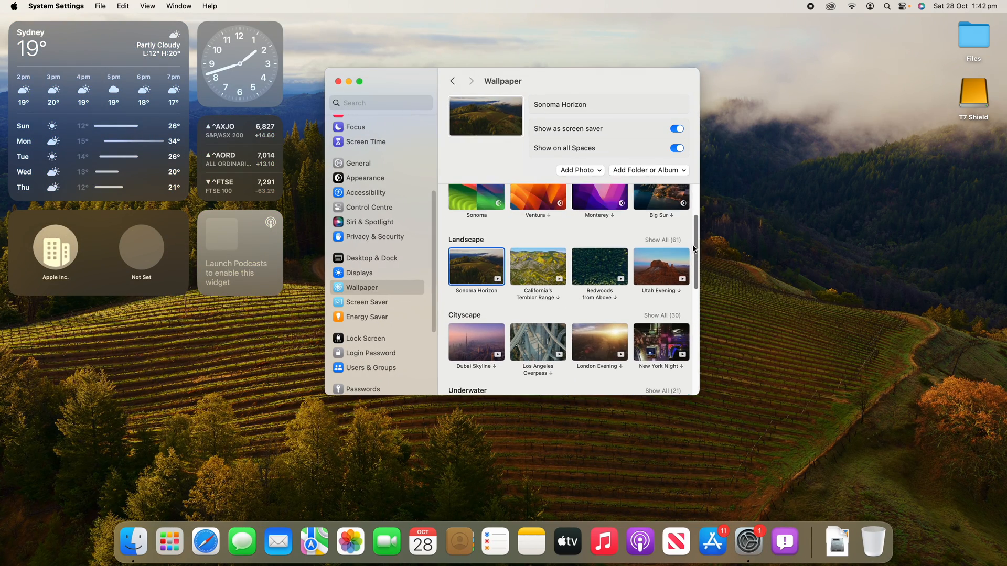
{"action": "scroll", "scroll_direction": "down", "scroll_amount": 3}
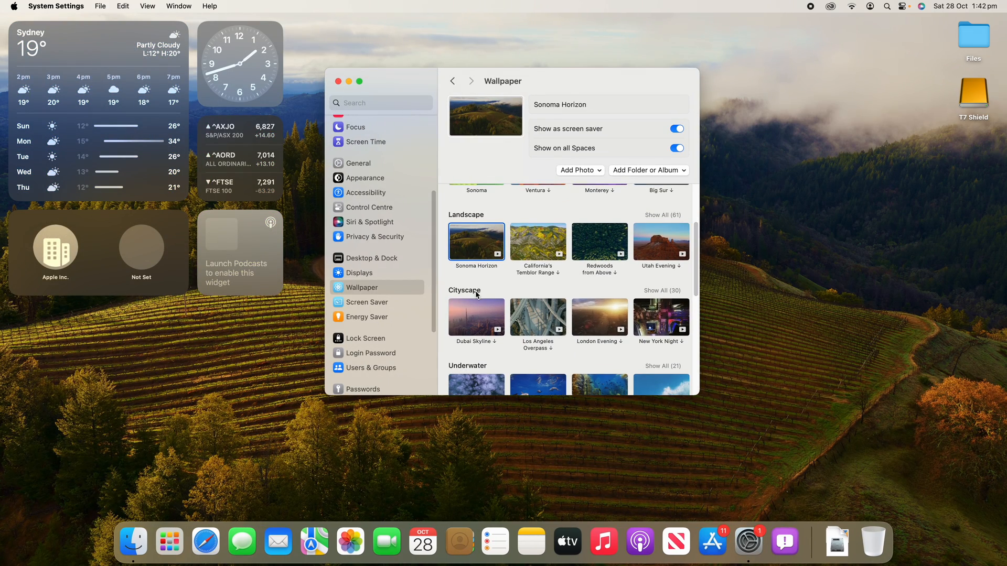
{"action": "scroll", "scroll_direction": "down", "scroll_amount": 3}
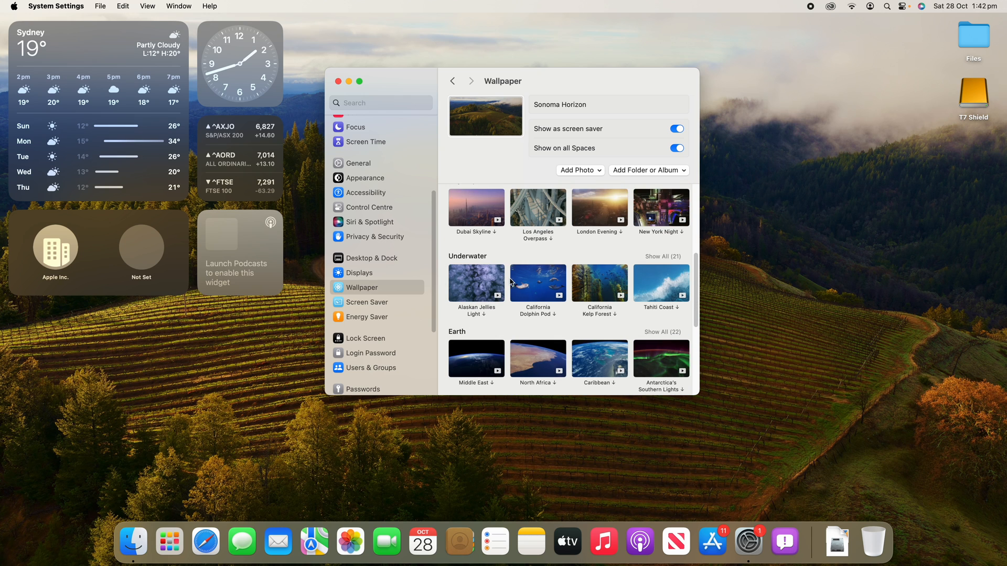
{"action": "scroll", "scroll_direction": "down", "scroll_amount": 3}
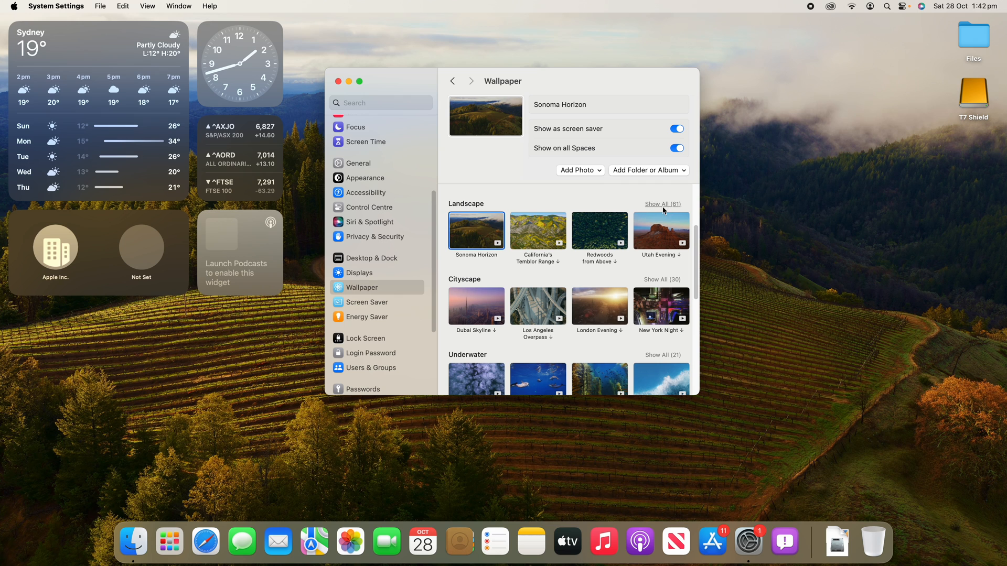
Show all Landscape wallpapers and scroll through them
{"action": "left_click", "coordinate": [662, 204]}
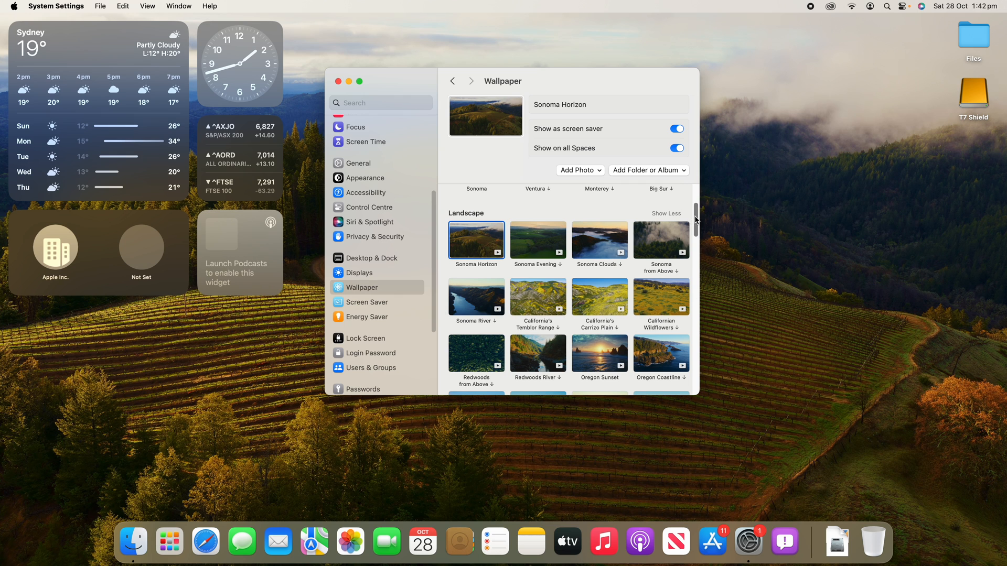
{"action": "scroll", "scroll_direction": "down", "scroll_amount": 3}
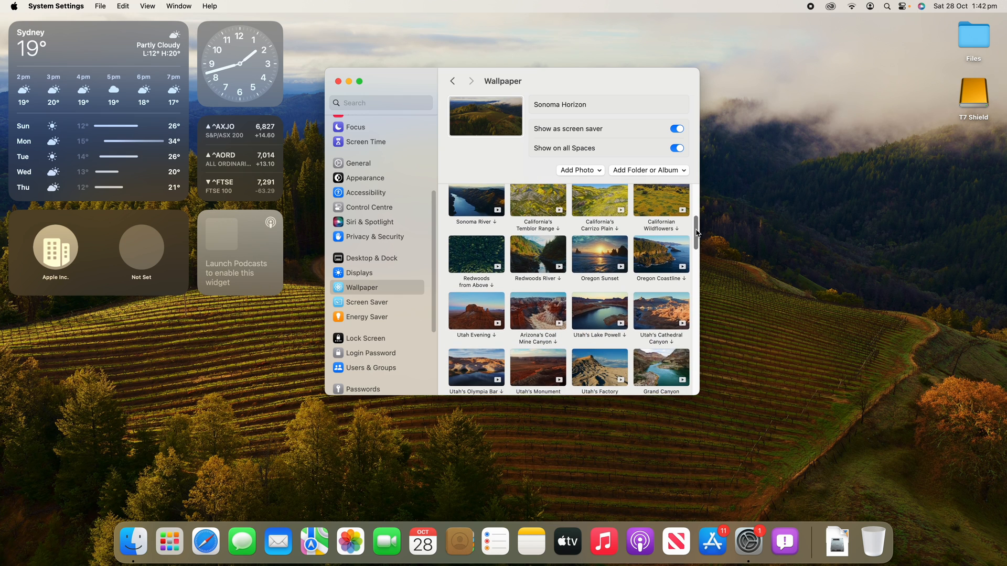
{"action": "scroll", "scroll_direction": "down", "scroll_amount": 3}
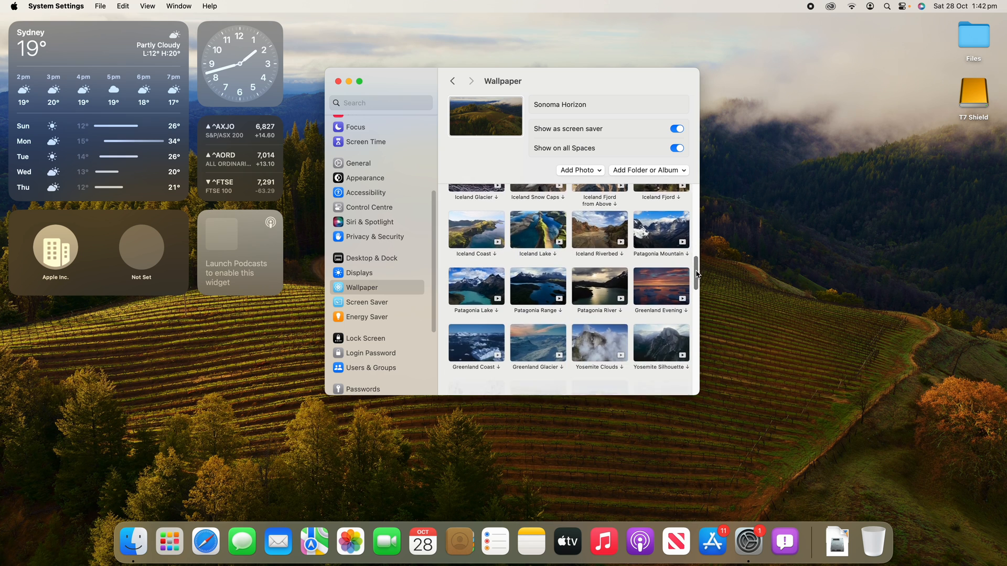
{"action": "scroll", "scroll_direction": "down", "scroll_amount": 3}
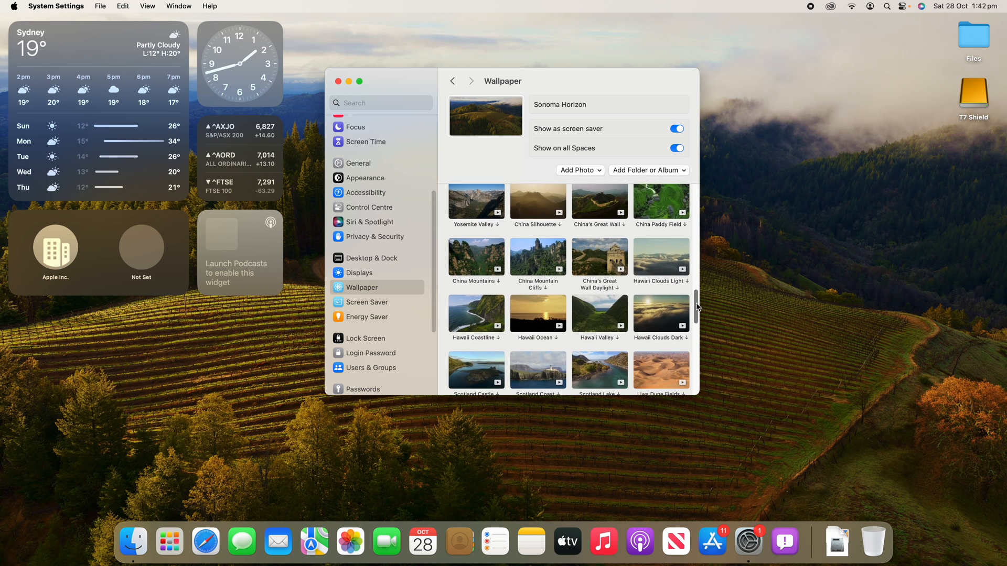
{"action": "scroll", "scroll_direction": "down", "scroll_amount": 3}
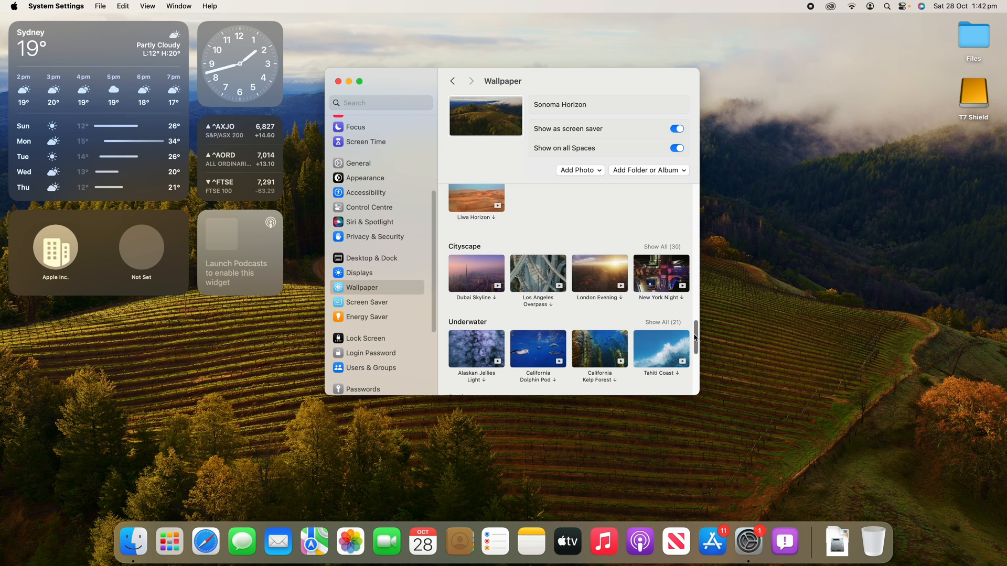
Expand the full Cityscape aerial collection and browse it
{"action": "left_click", "coordinate": [662, 247]}
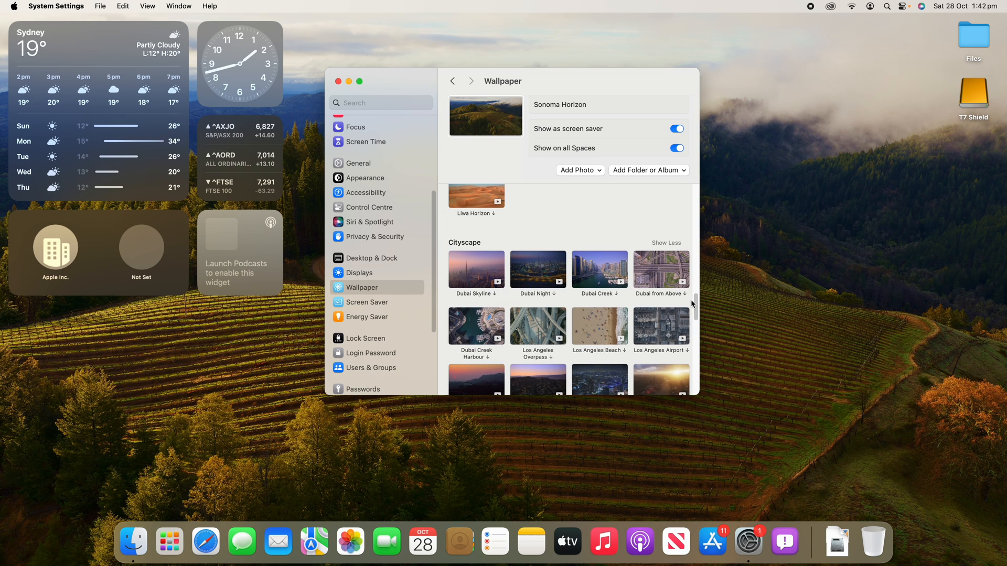
{"action": "scroll", "scroll_direction": "down", "scroll_amount": 3}
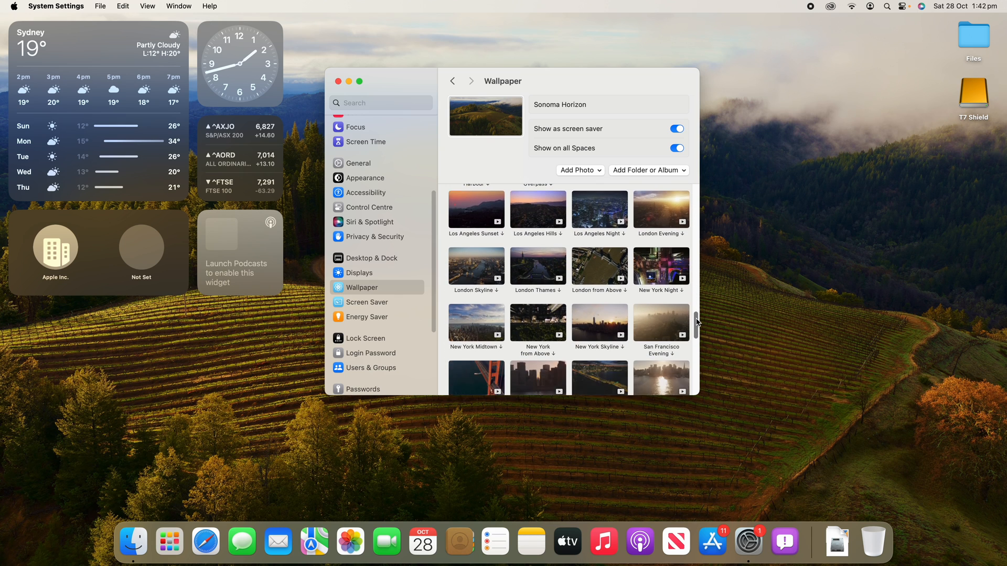
{"action": "scroll", "scroll_direction": "down", "scroll_amount": 3}
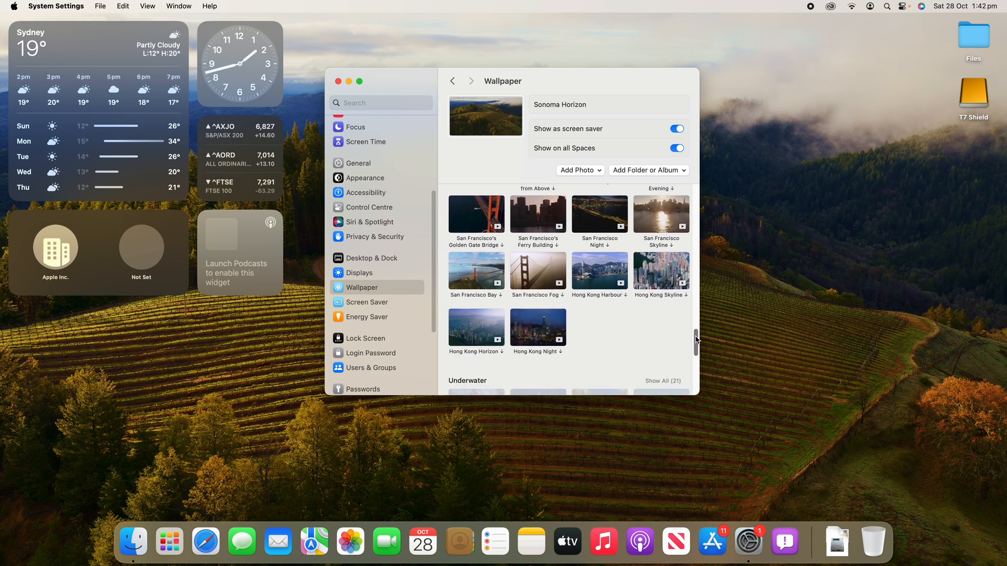
{"action": "scroll", "scroll_direction": "down", "scroll_amount": 3}
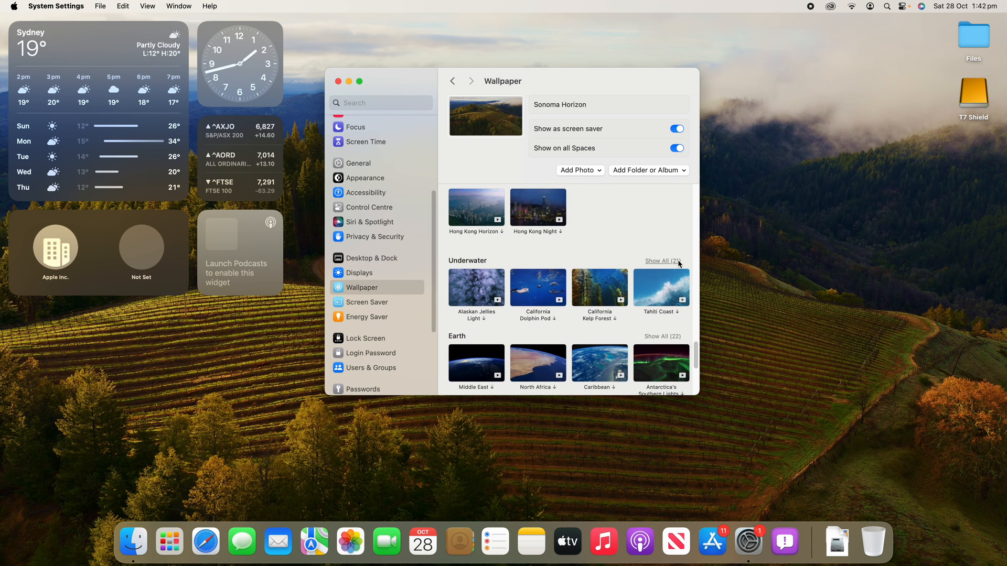
{"action": "scroll", "scroll_direction": "down", "scroll_amount": 3}
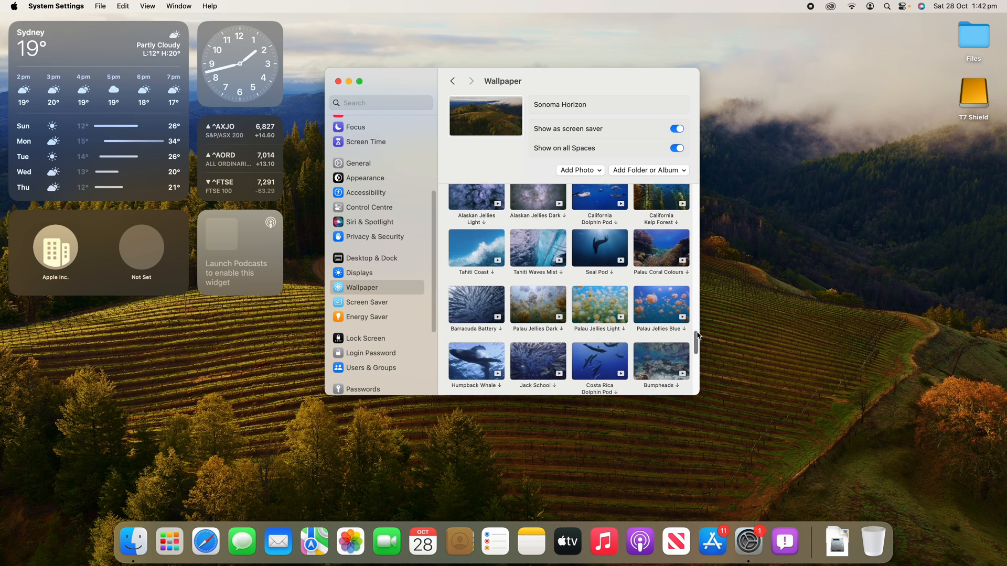
{"action": "scroll", "scroll_direction": "down", "scroll_amount": 3}
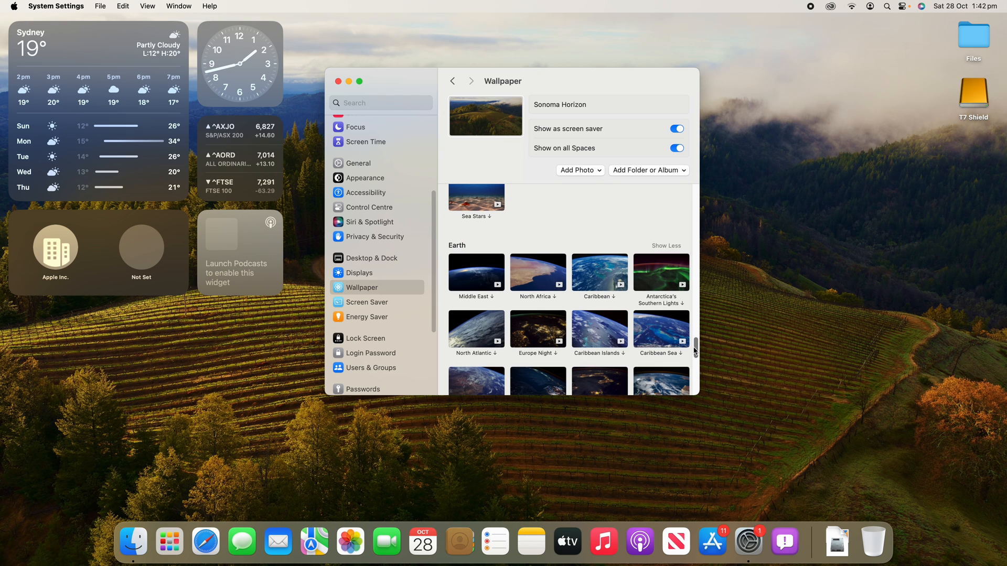
{"action": "scroll", "scroll_direction": "down", "scroll_amount": 3}
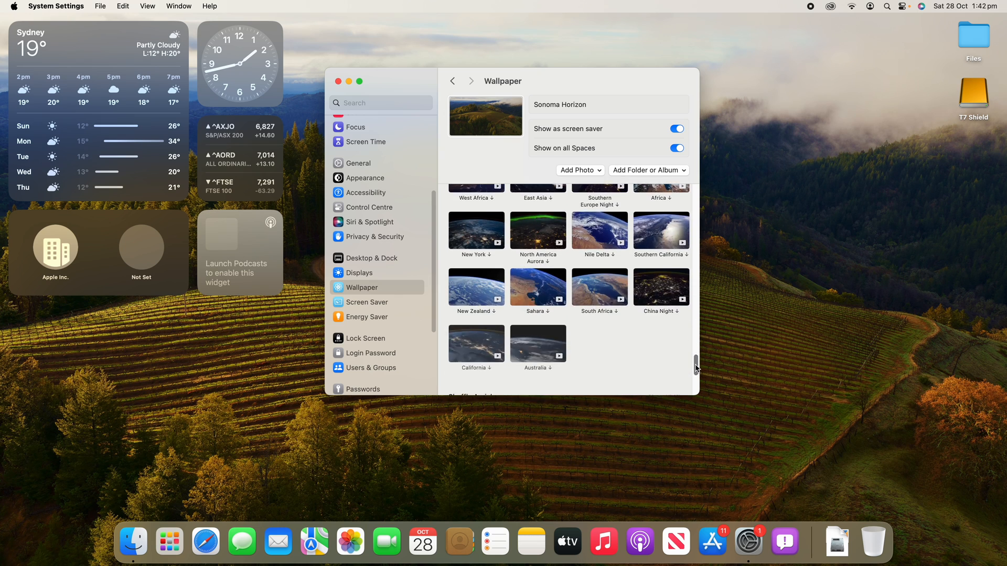
{"action": "scroll", "scroll_direction": "down", "scroll_amount": 3}
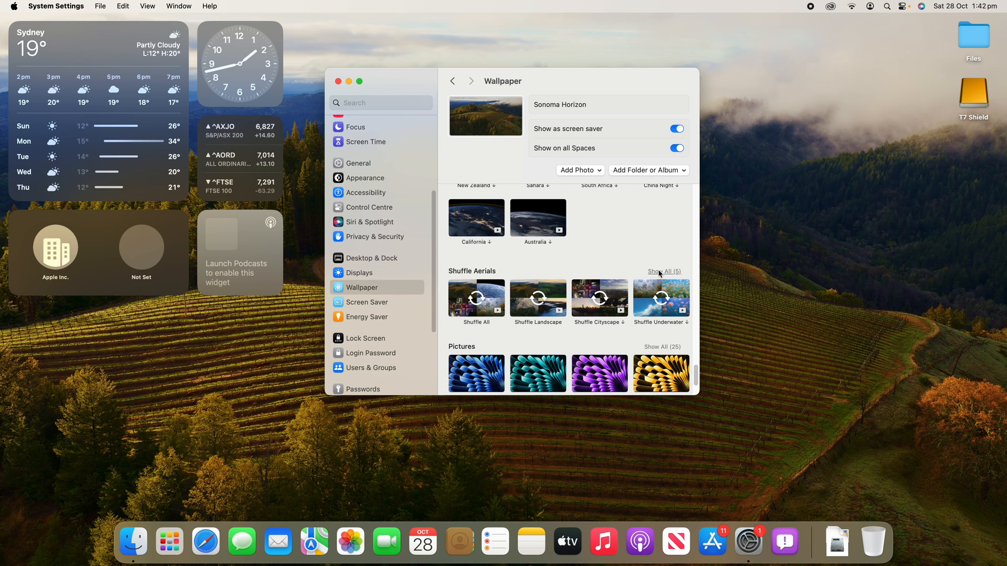
Show all Shuffle Aerials options and scroll through them
{"action": "left_click", "coordinate": [664, 272]}
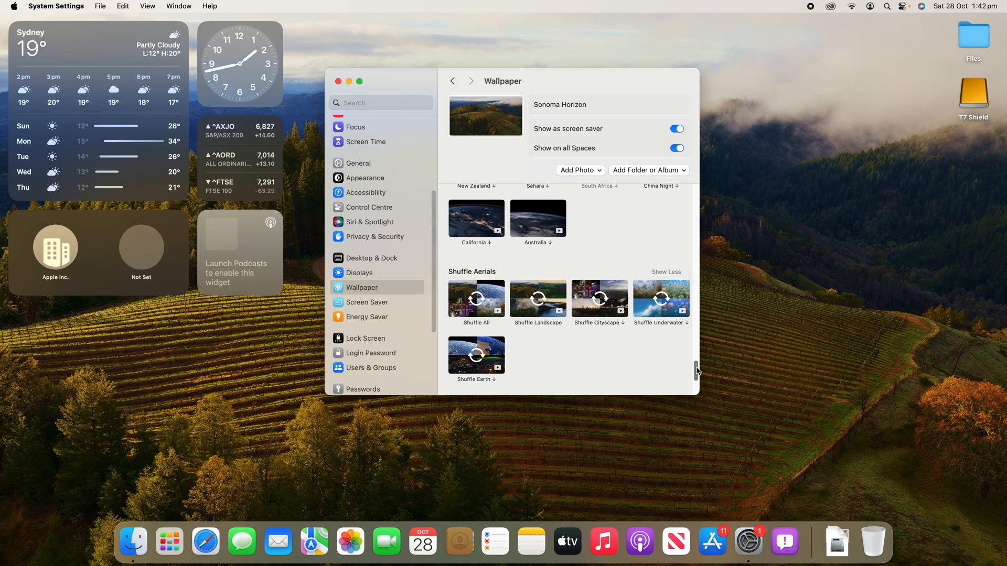
{"action": "scroll", "scroll_direction": "down", "scroll_amount": 3}
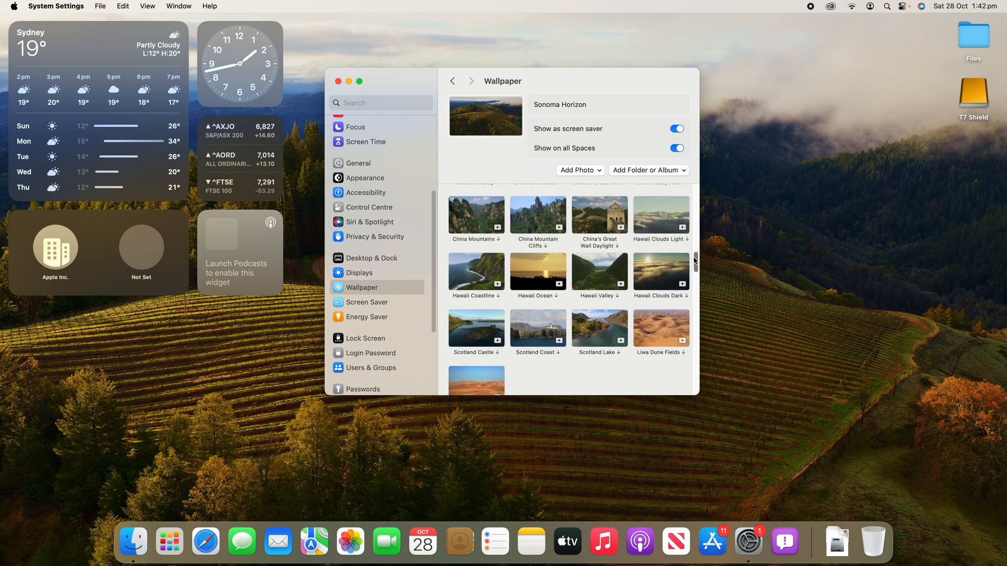
{"action": "scroll", "scroll_direction": "down", "scroll_amount": 3}
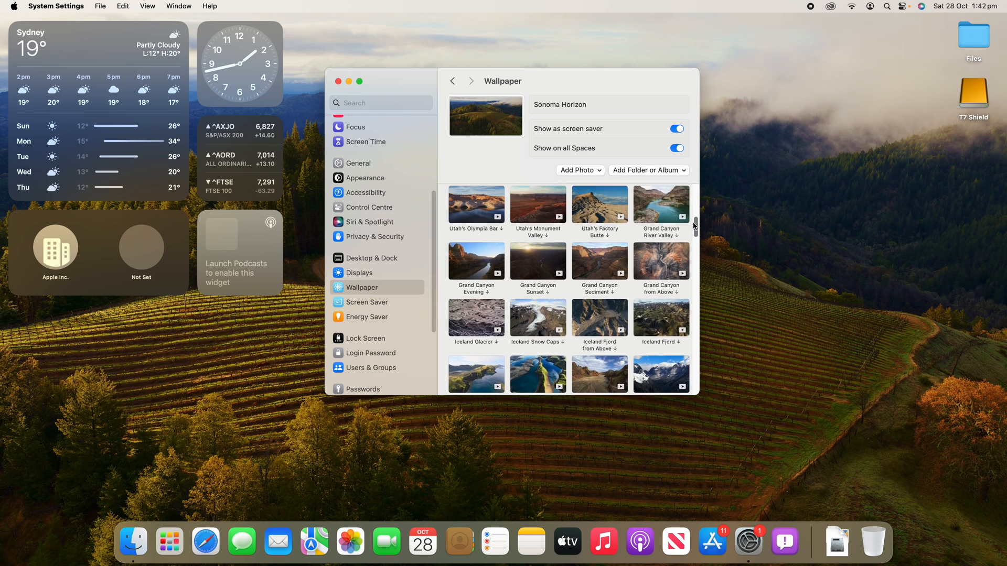
Select the Oregon Sunset thumbnail as wallpaper and close System Settings
{"action": "scroll", "scroll_direction": "down", "scroll_amount": 3}
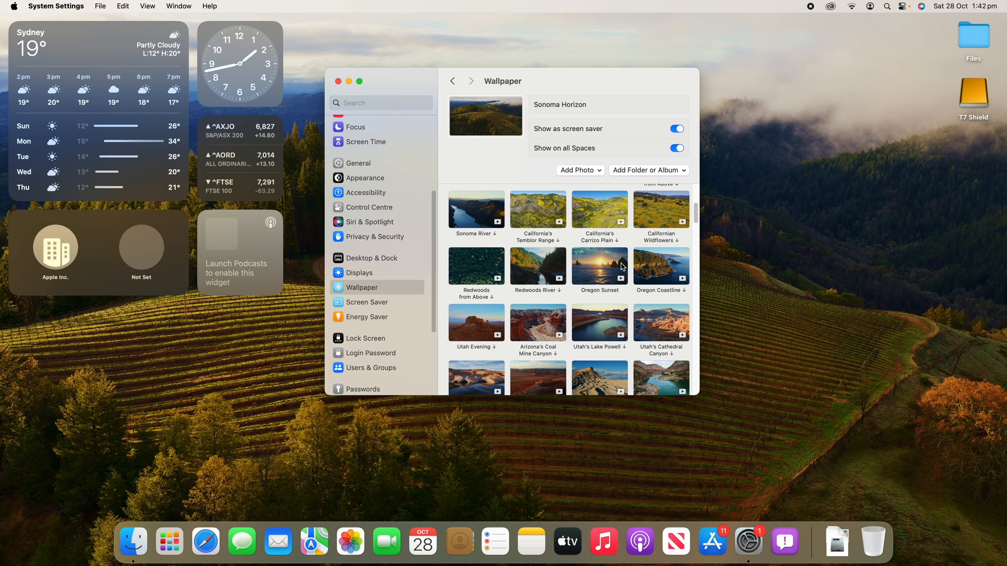
{"action": "left_click", "coordinate": [599, 266]}
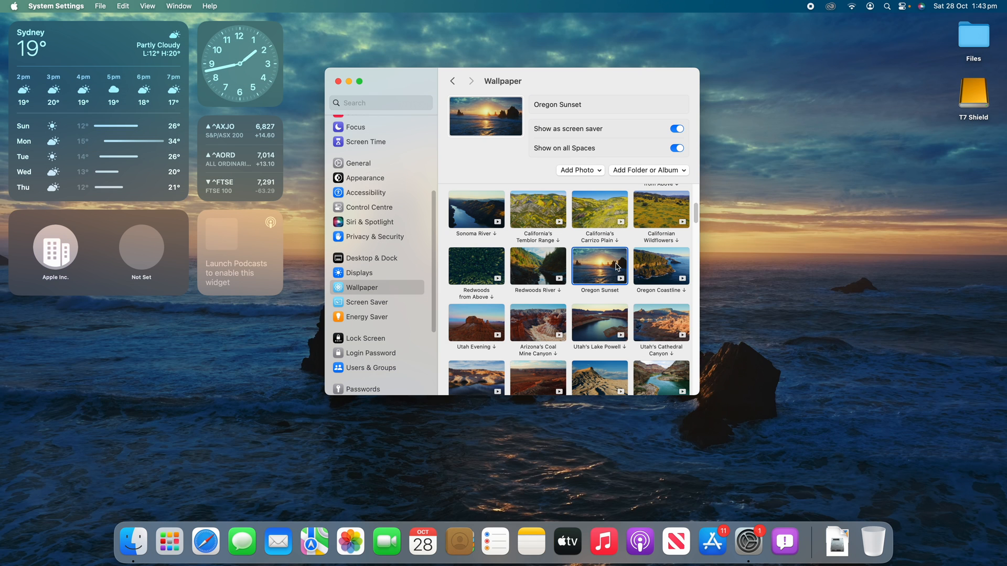
{"action": "left_click", "coordinate": [335, 82]}
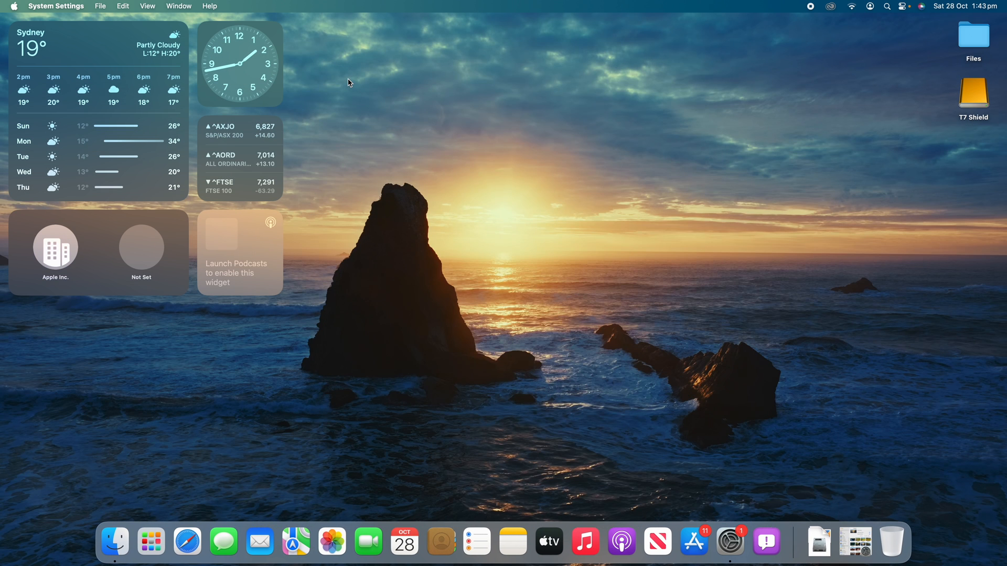
{"action": "left_click", "coordinate": [807, 321]}
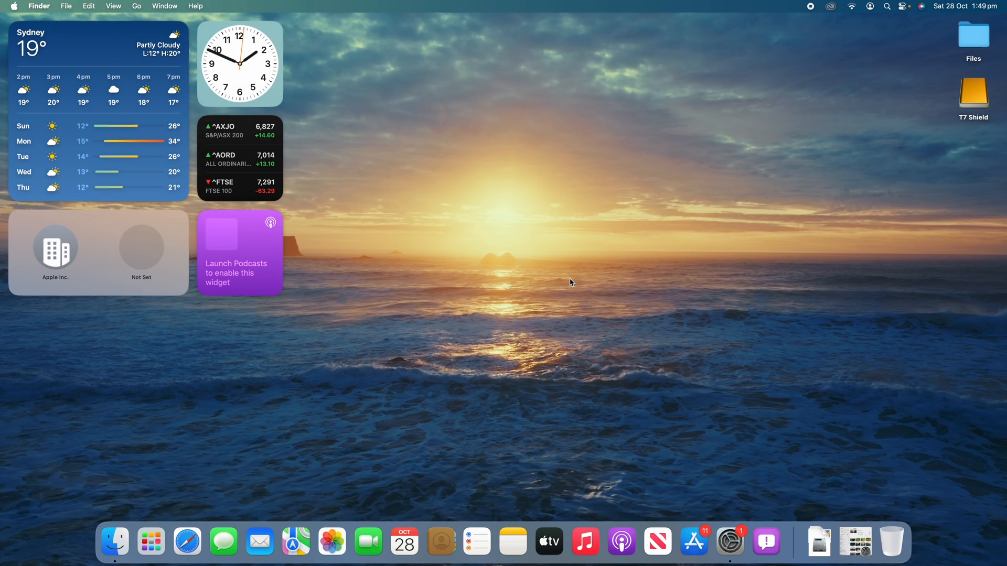
Reopen System Settings from the Dock, showing Oregon Sunset in the Wallpaper pane
{"action": "left_click", "coordinate": [729, 542]}
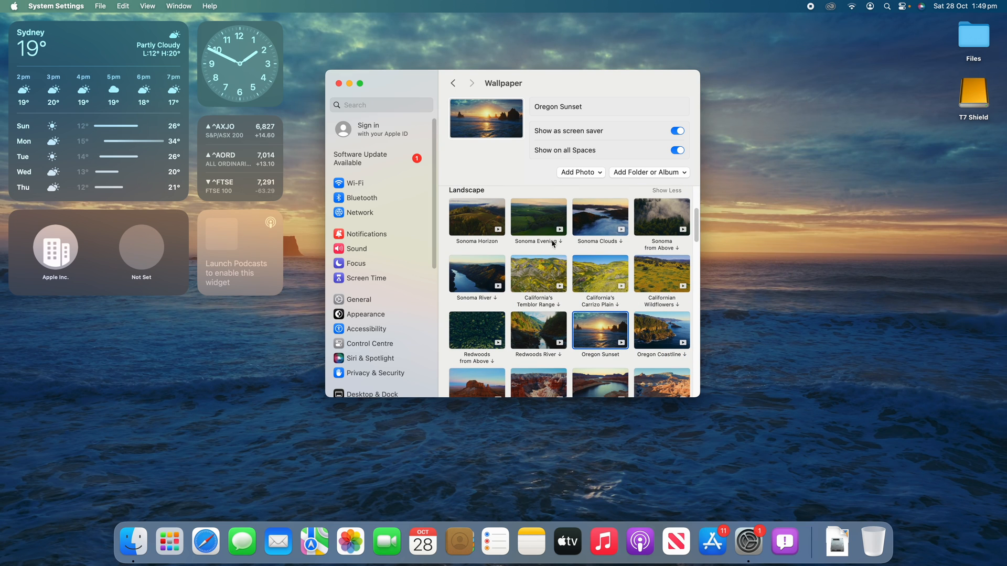
{"action": "mouse_move", "coordinate": [562, 243]}
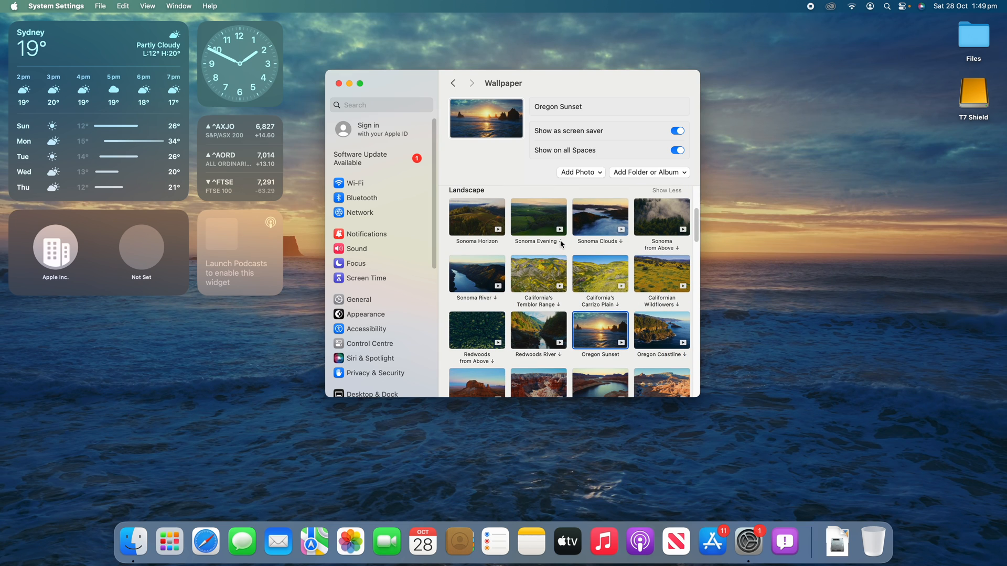
{"action": "mouse_move", "coordinate": [675, 262]}
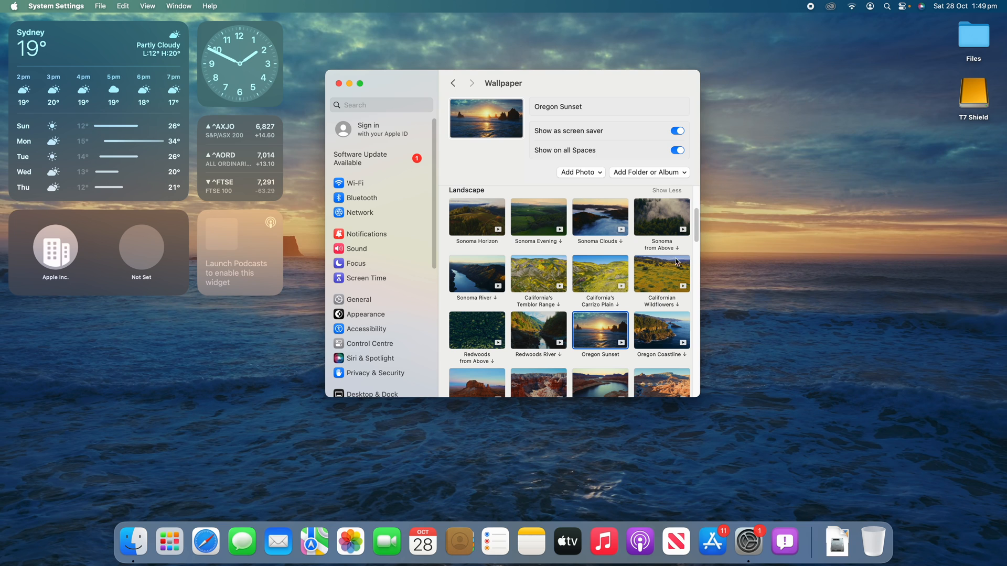
{"action": "mouse_move", "coordinate": [595, 268]}
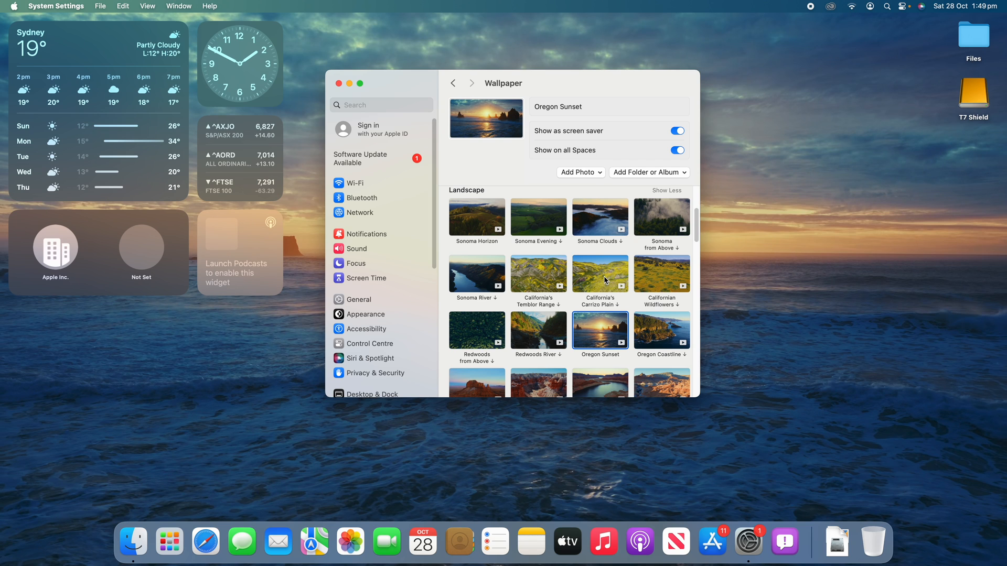
{"action": "mouse_move", "coordinate": [610, 262]}
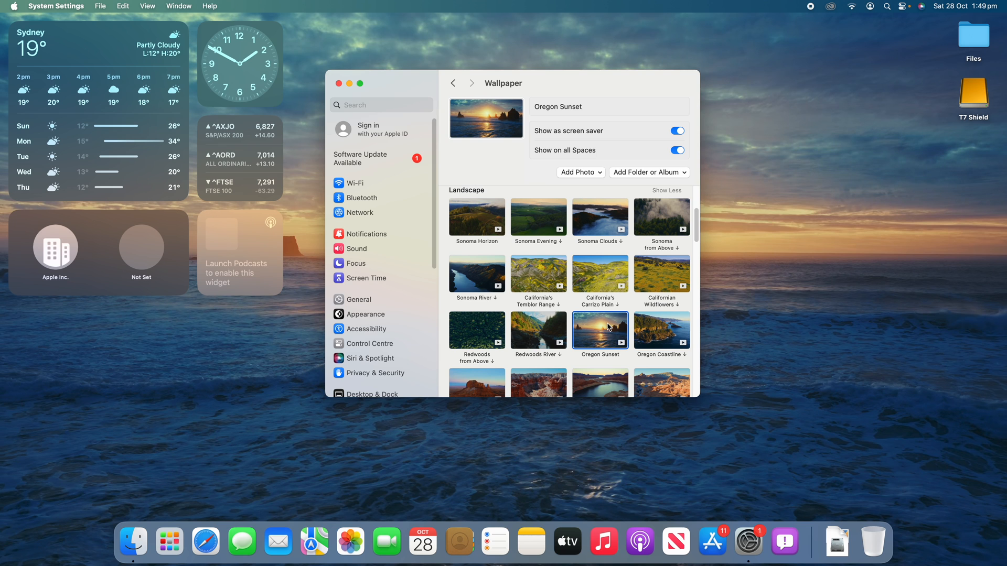
{"action": "mouse_move", "coordinate": [686, 249]}
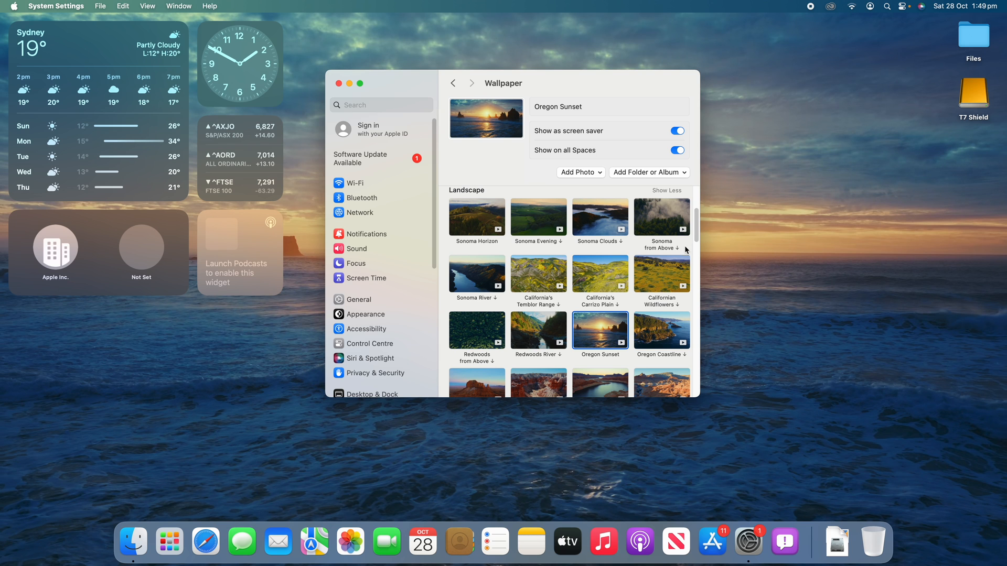
Scroll through the landscape and cityscape aerials in the Wallpaper pane
{"action": "scroll", "scroll_direction": "down", "scroll_amount": 3}
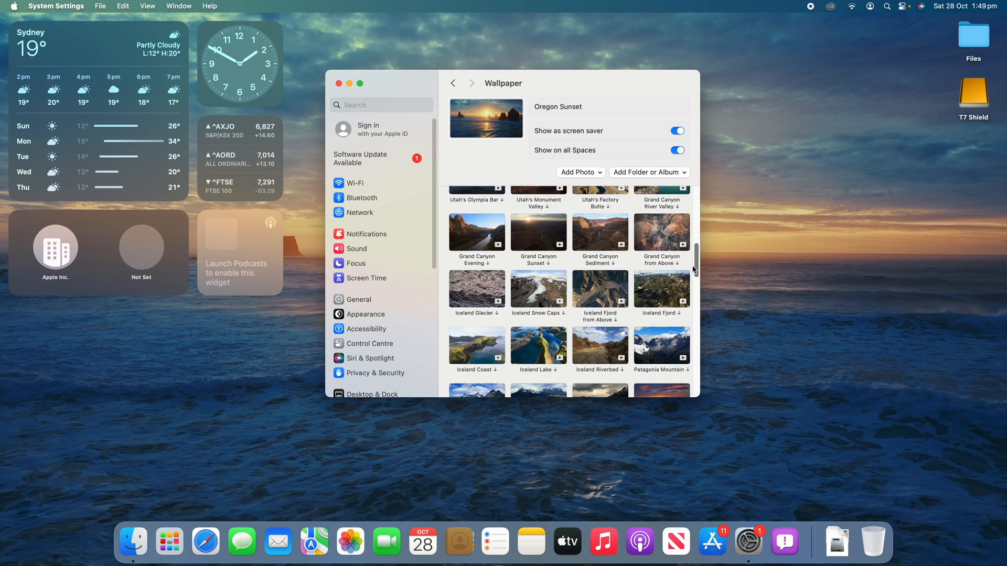
{"action": "scroll", "scroll_direction": "down", "scroll_amount": 3}
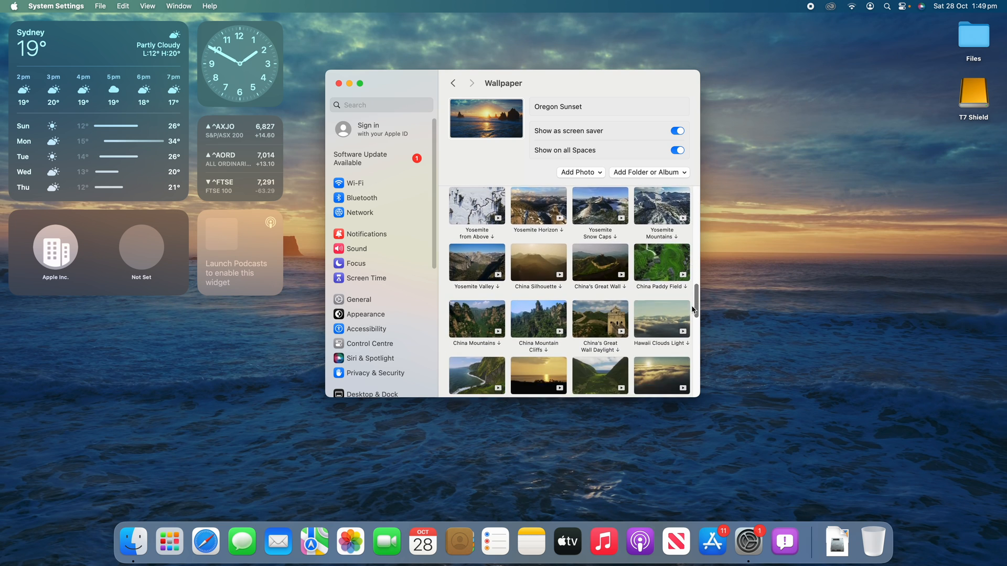
{"action": "scroll", "scroll_direction": "down", "scroll_amount": 3}
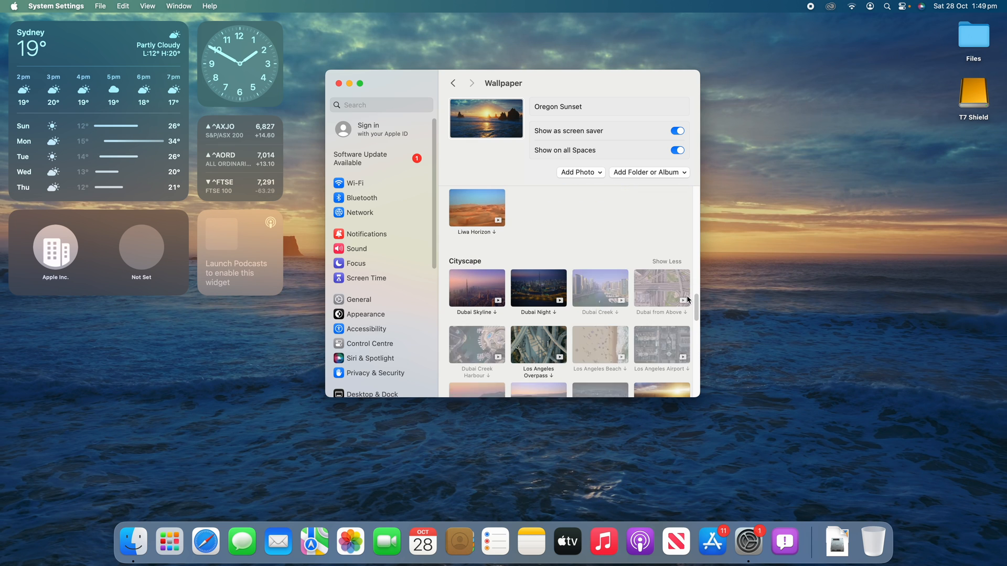
{"action": "scroll", "scroll_direction": "down", "scroll_amount": 3}
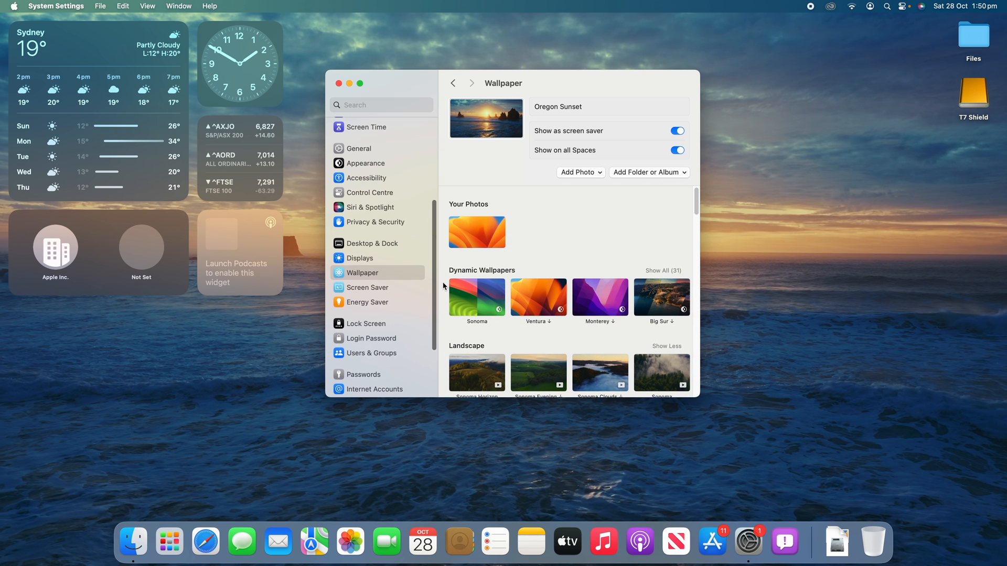
{"action": "scroll", "scroll_direction": "down", "scroll_amount": 3}
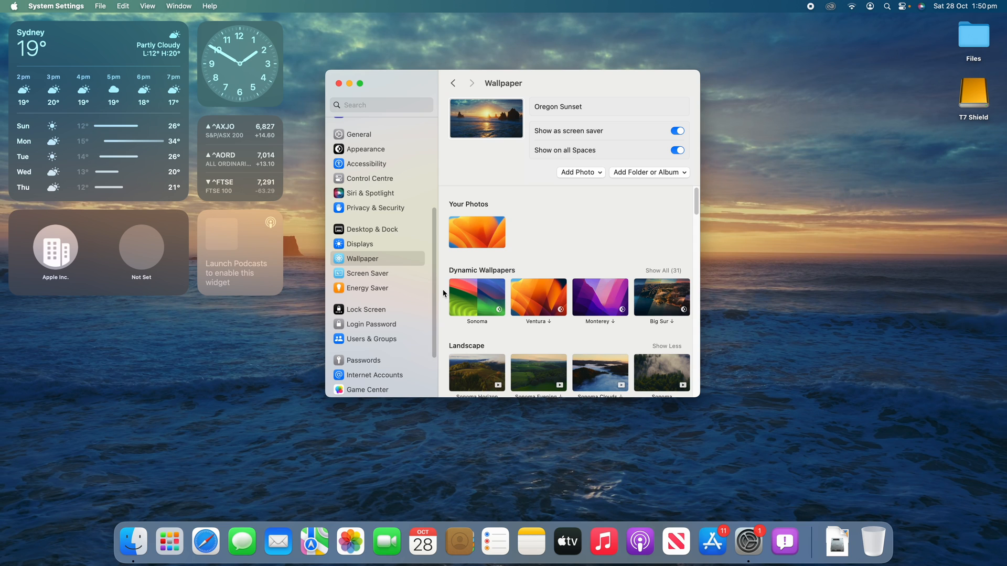
{"action": "mouse_move", "coordinate": [142, 223]}
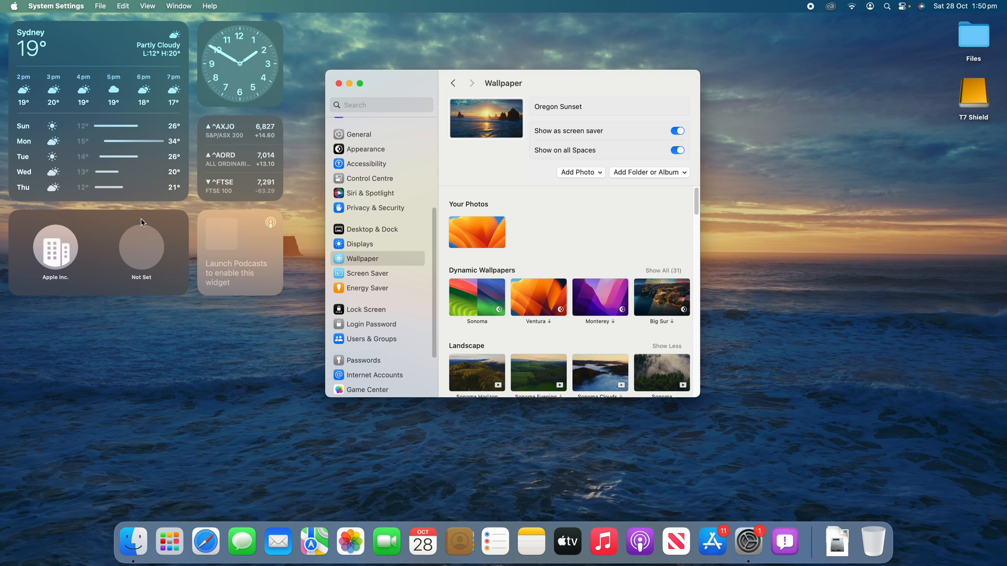
{"action": "mouse_move", "coordinate": [412, 314]}
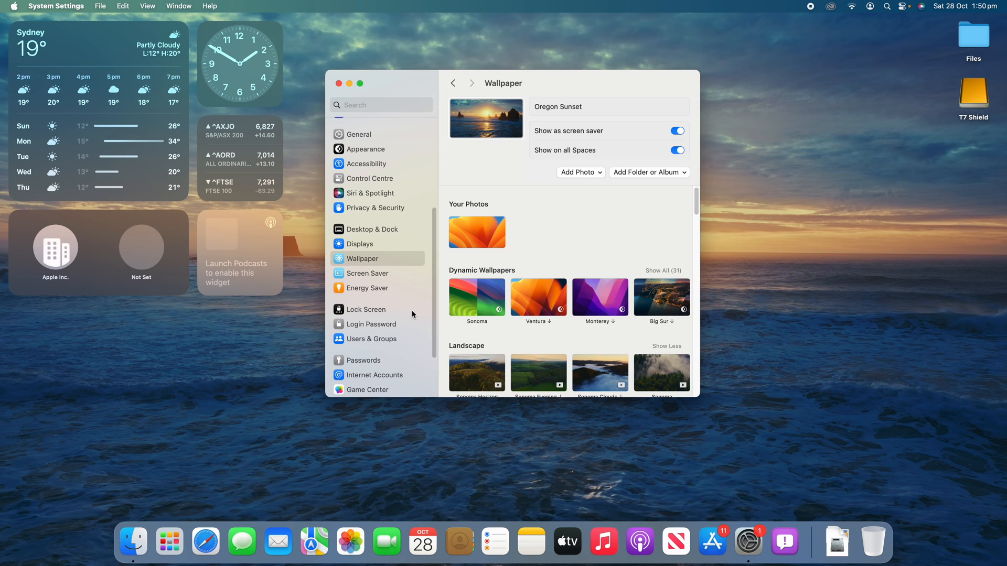
{"action": "mouse_move", "coordinate": [415, 311]}
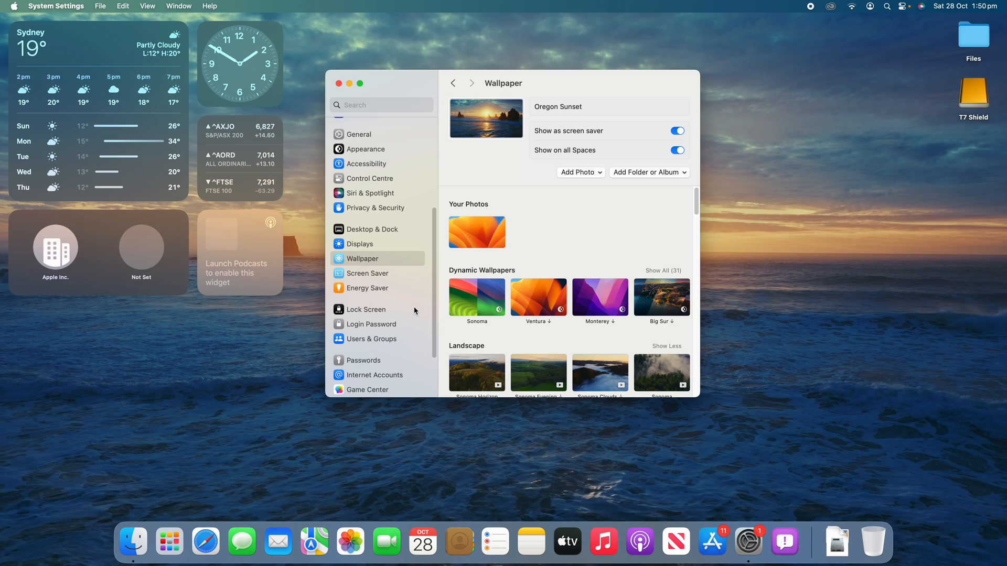
{"action": "mouse_move", "coordinate": [398, 311]}
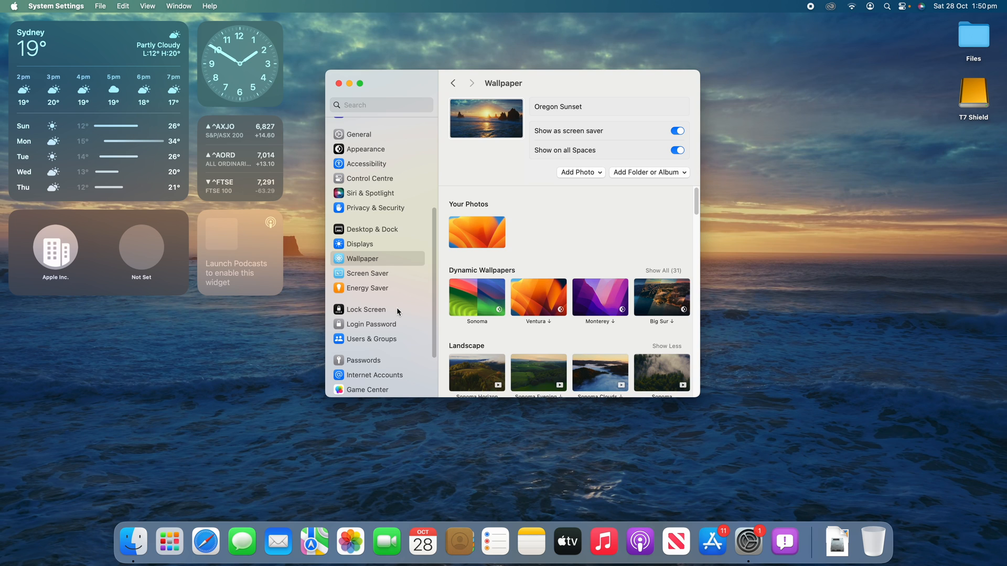
In Lock Screen settings, set Show large clock to On Screen Saver and Lock Screen
{"action": "left_click", "coordinate": [367, 309]}
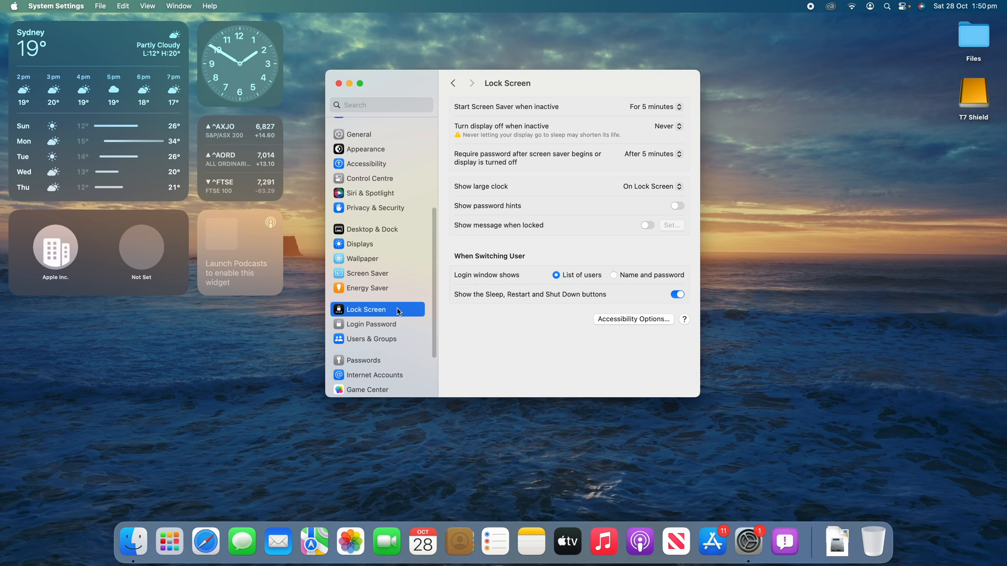
{"action": "mouse_move", "coordinate": [468, 217]}
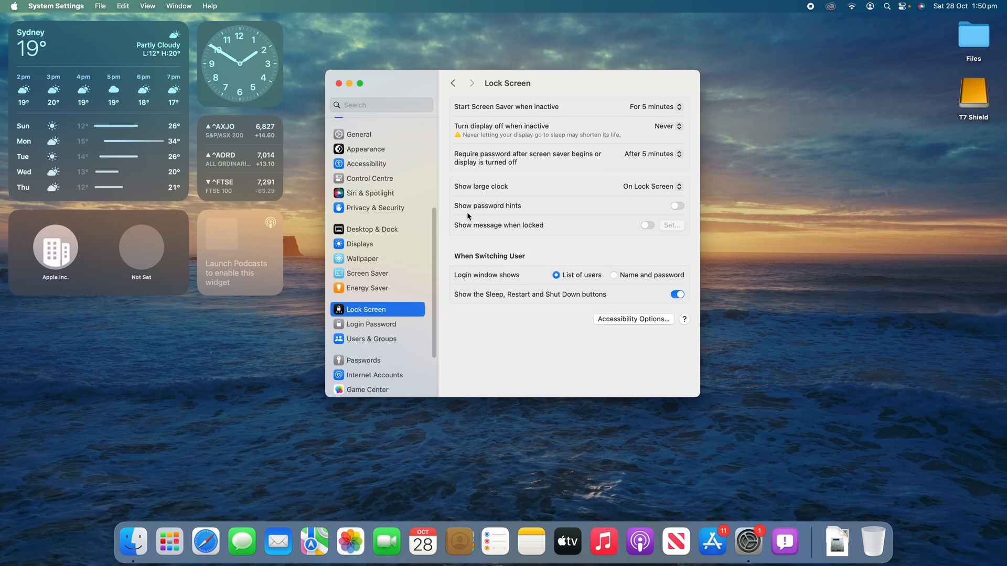
{"action": "mouse_move", "coordinate": [469, 194]}
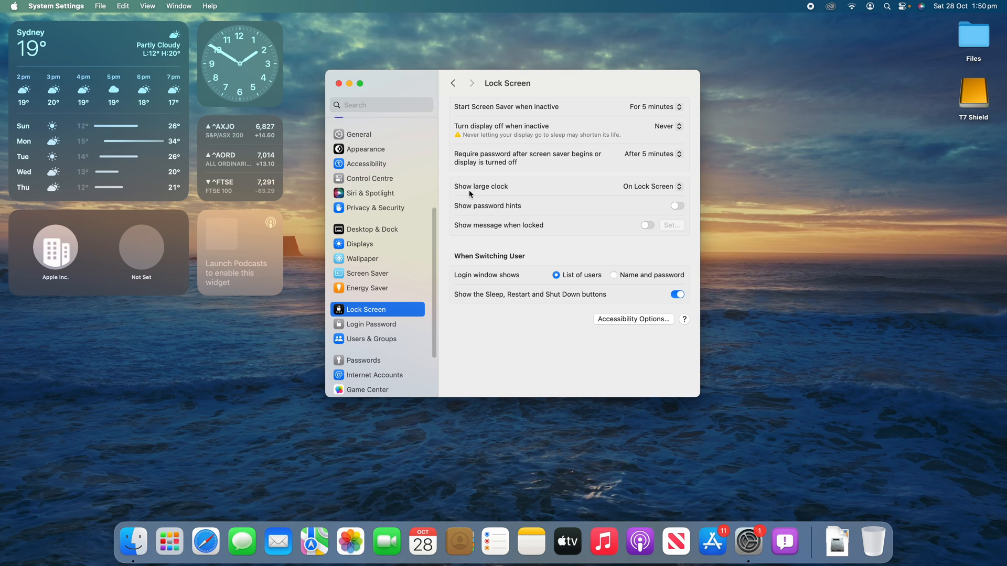
{"action": "mouse_move", "coordinate": [532, 194]}
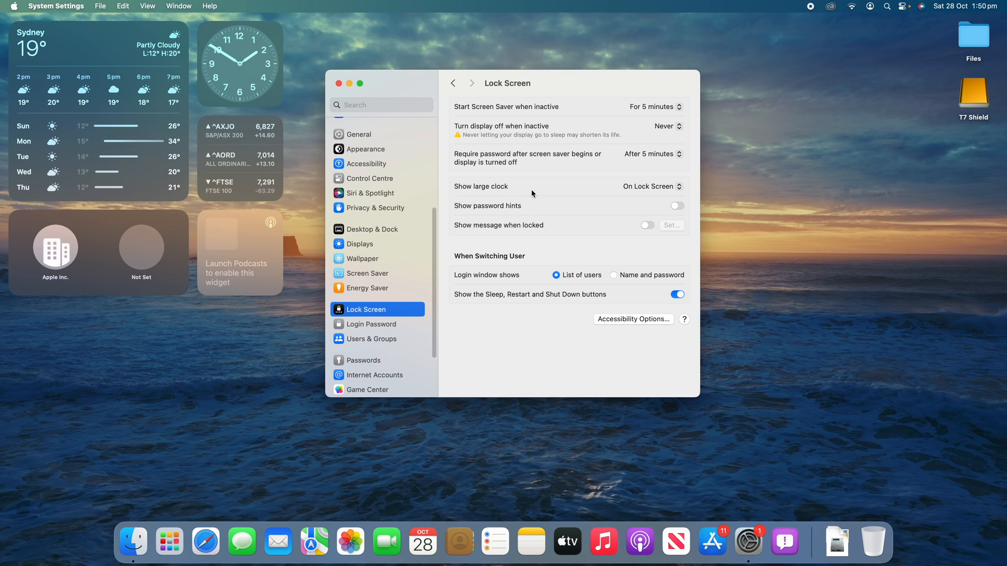
{"action": "left_click", "coordinate": [651, 186]}
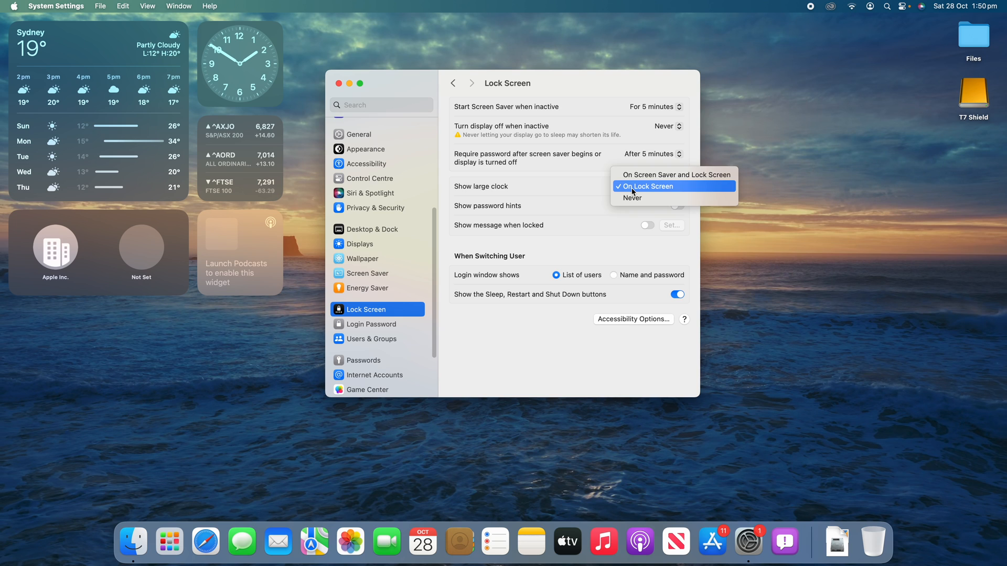
{"action": "mouse_move", "coordinate": [639, 185]}
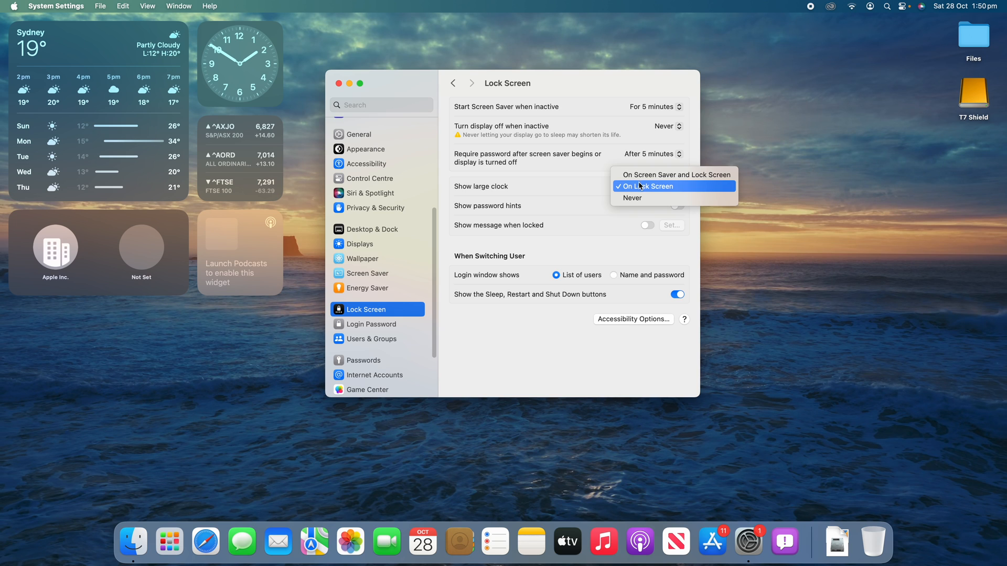
{"action": "left_click", "coordinate": [647, 186]}
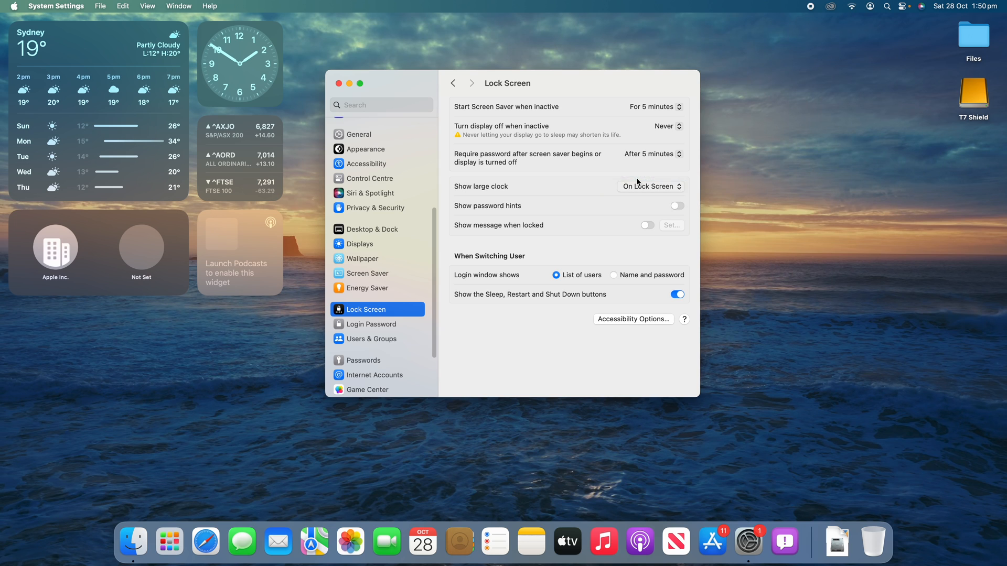
{"action": "left_click", "coordinate": [649, 186]}
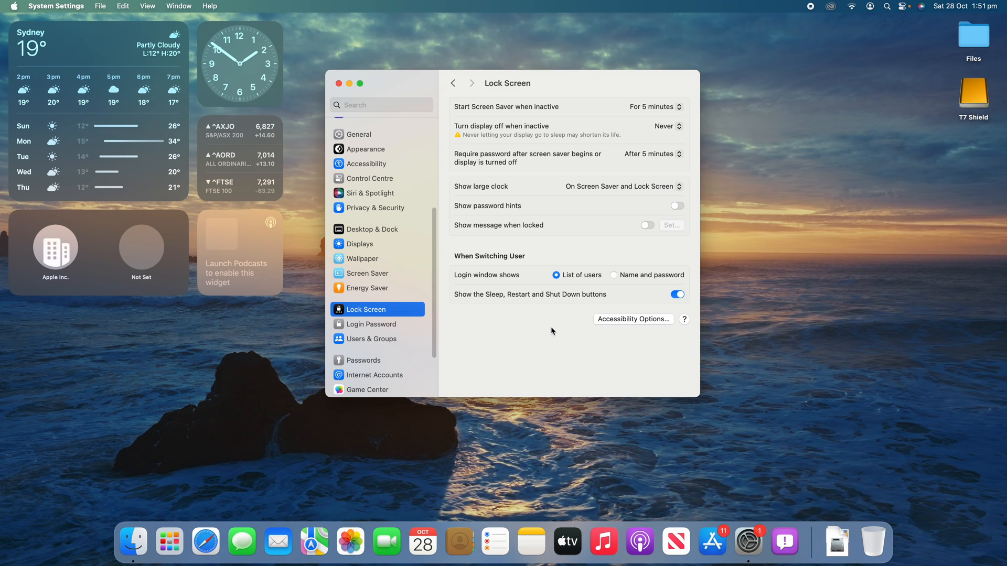
{"action": "left_click", "coordinate": [622, 186]}
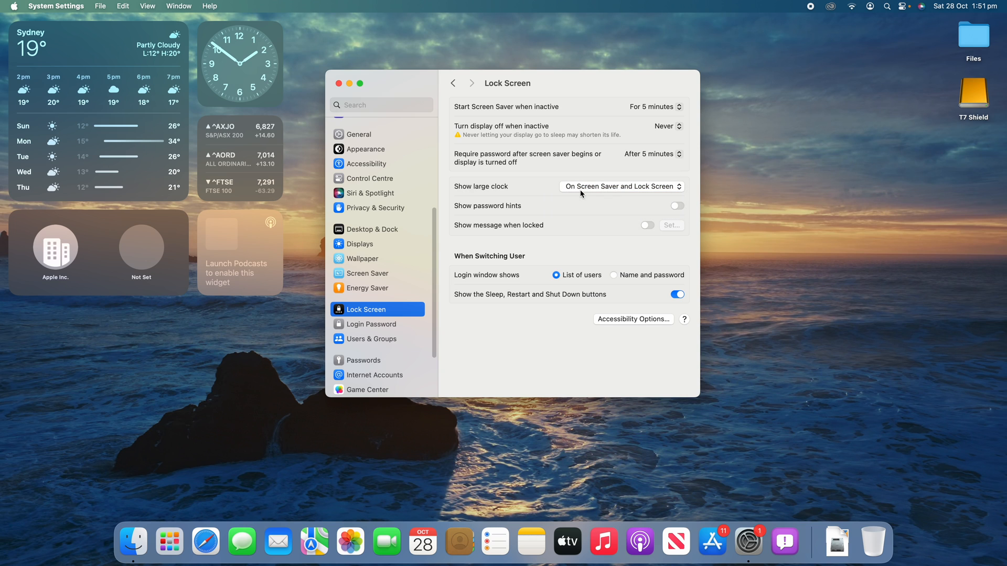
Return to the Wallpaper pane and scroll to the dynamic and landscape aerials
{"action": "left_click", "coordinate": [367, 258]}
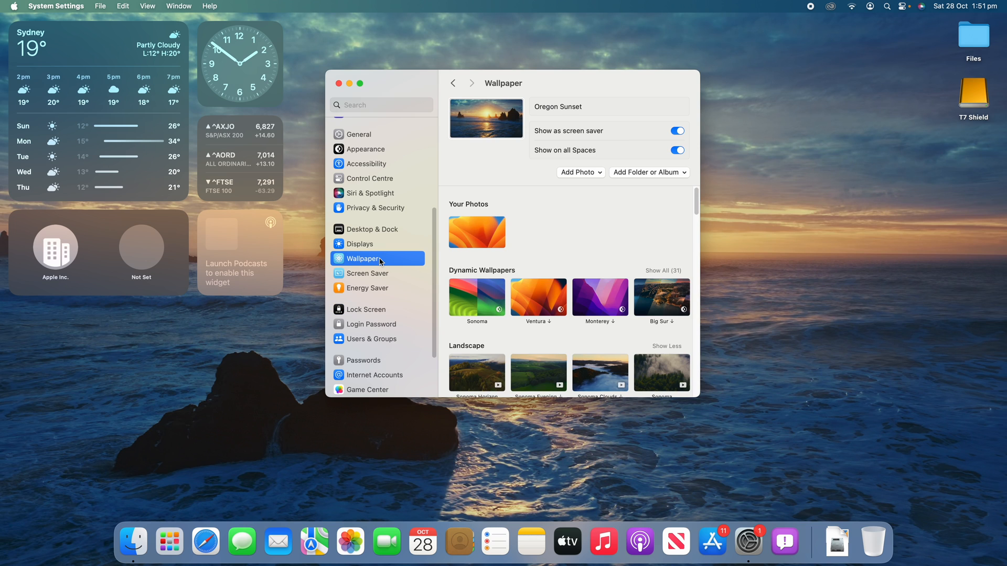
{"action": "scroll", "scroll_direction": "down", "scroll_amount": 3}
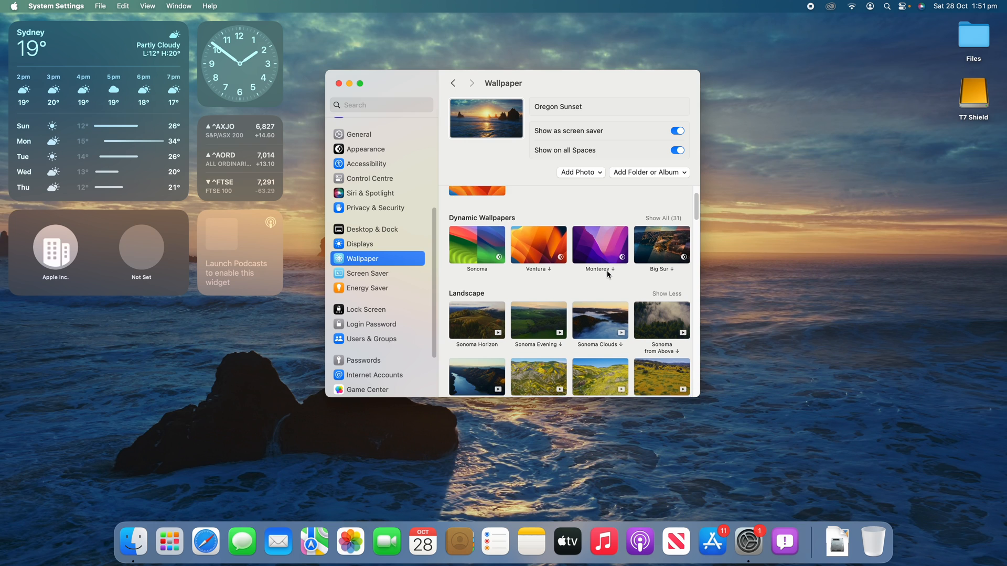
{"action": "scroll", "scroll_direction": "down", "scroll_amount": 3}
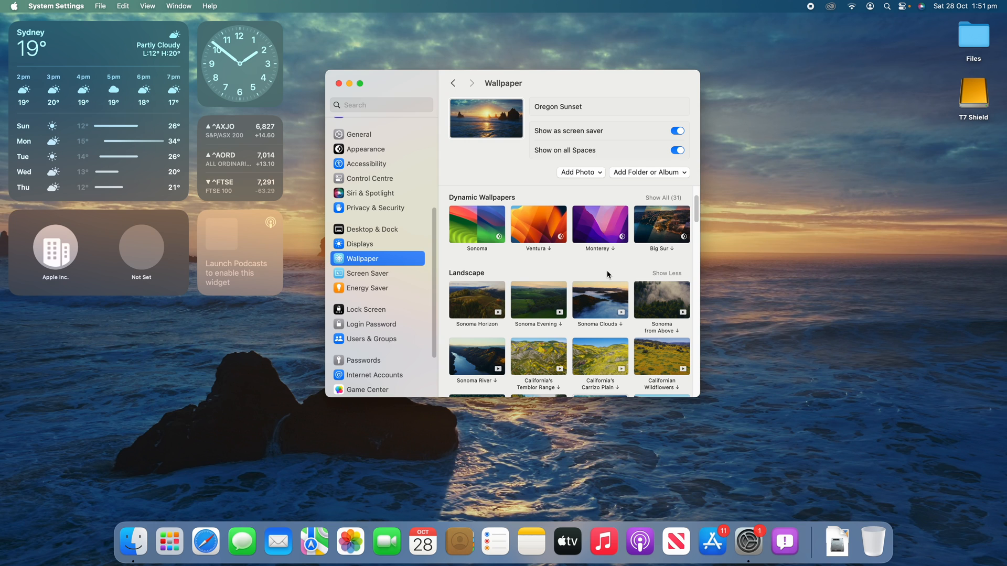
{"action": "mouse_move", "coordinate": [396, 274]}
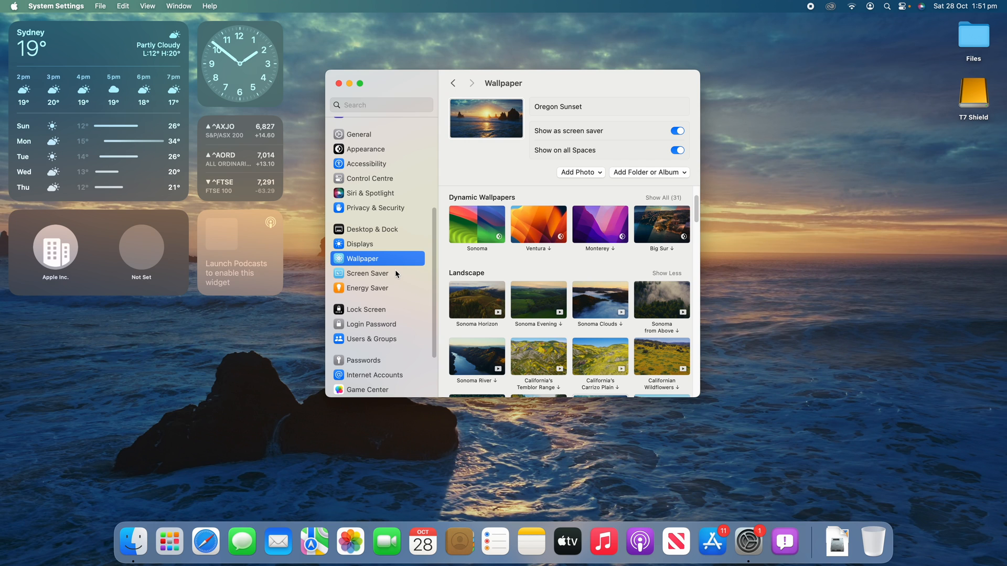
Open Screen Saver settings, show all Other screen savers, then reselect Screen Saver
{"action": "left_click", "coordinate": [367, 273]}
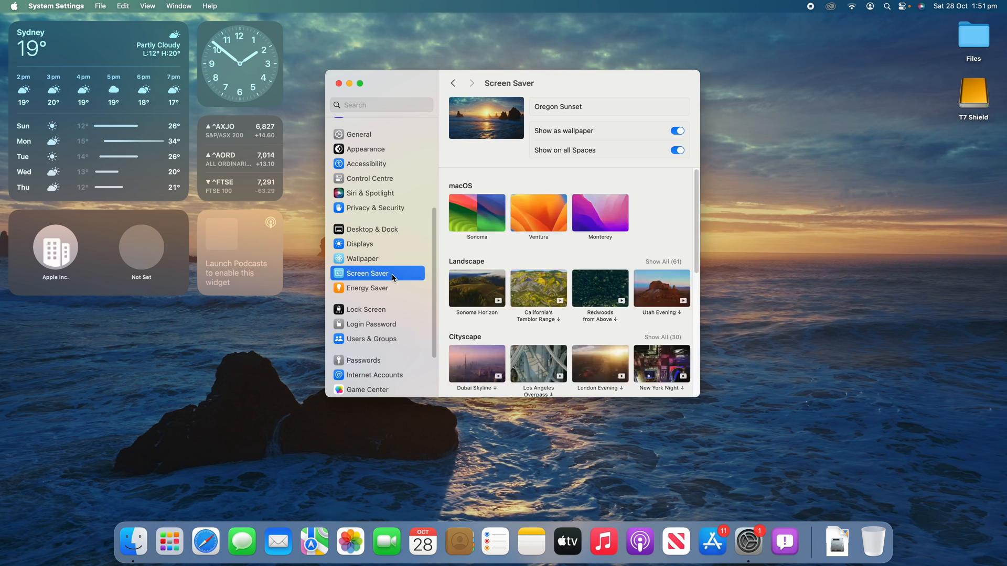
{"action": "scroll", "scroll_direction": "down", "scroll_amount": 3}
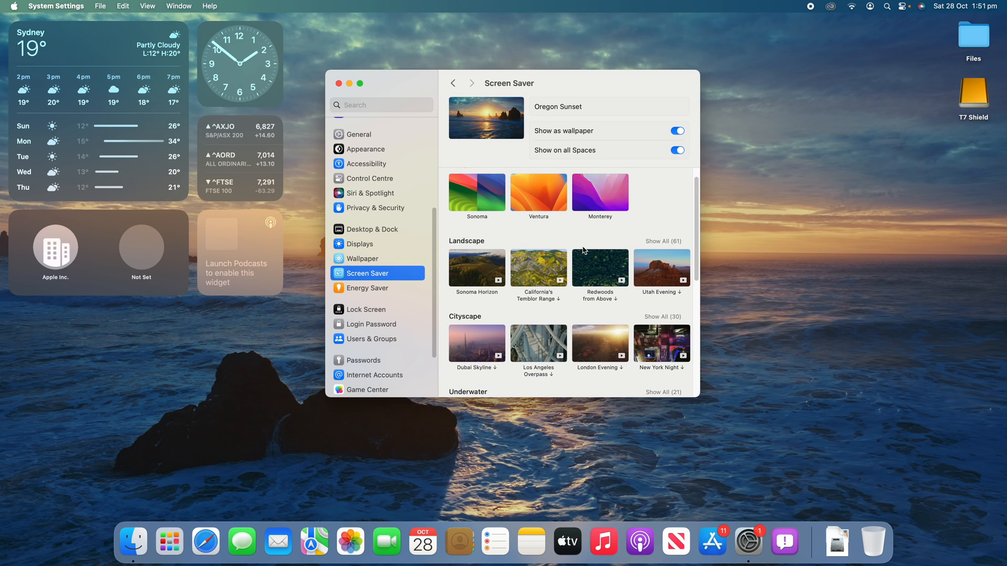
{"action": "scroll", "scroll_direction": "down", "scroll_amount": 3}
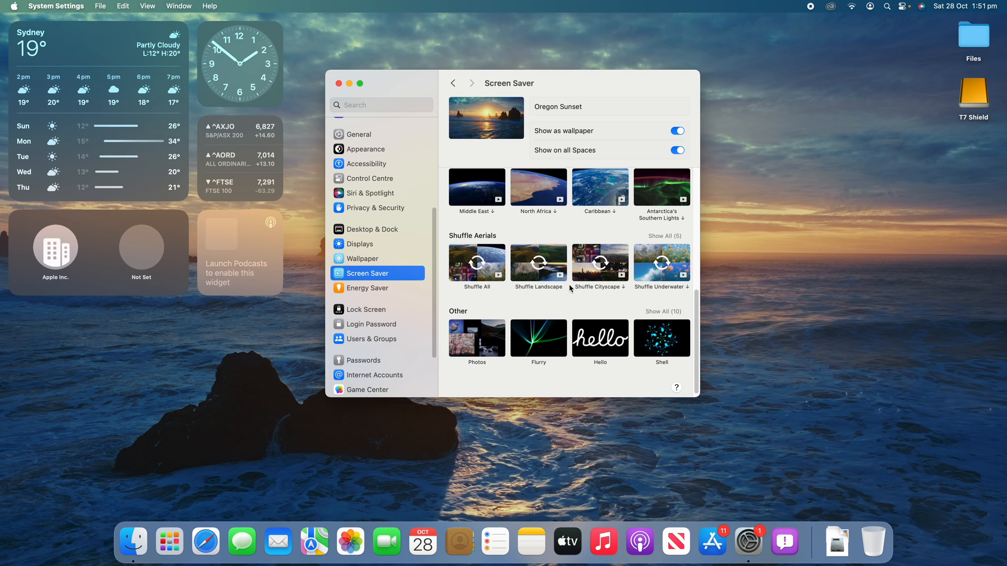
{"action": "scroll", "scroll_direction": "down", "scroll_amount": 3}
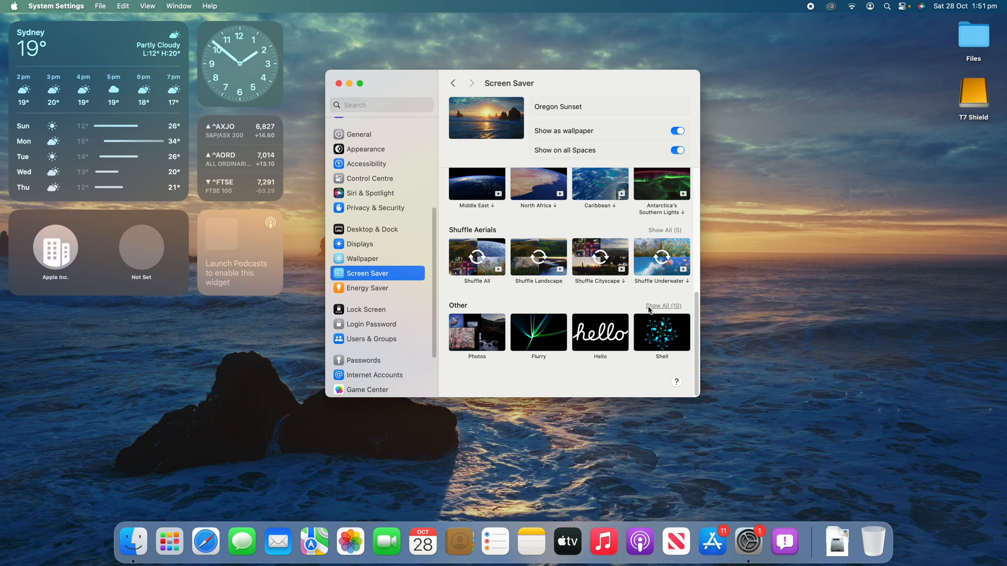
{"action": "left_click", "coordinate": [664, 306]}
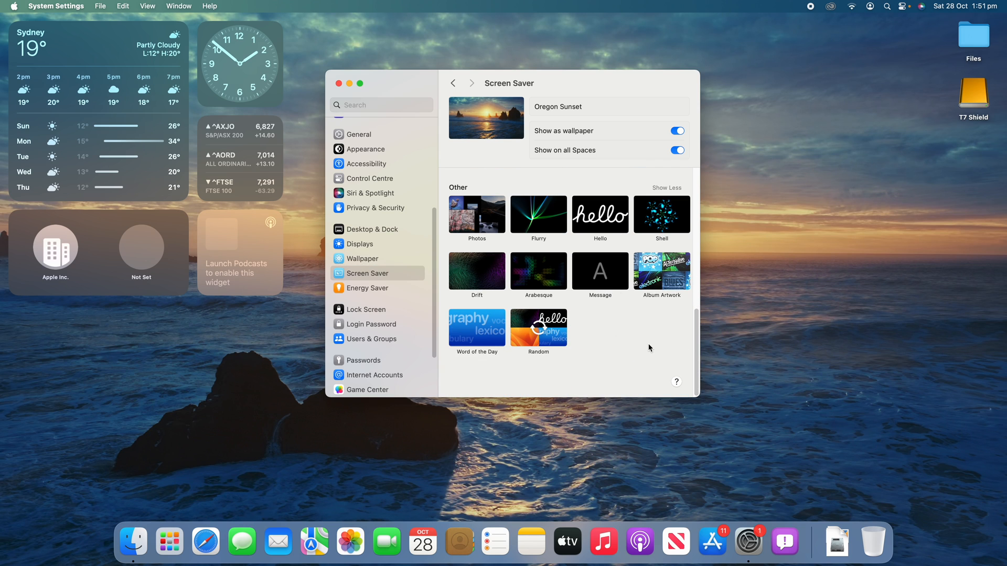
{"action": "mouse_move", "coordinate": [469, 277]}
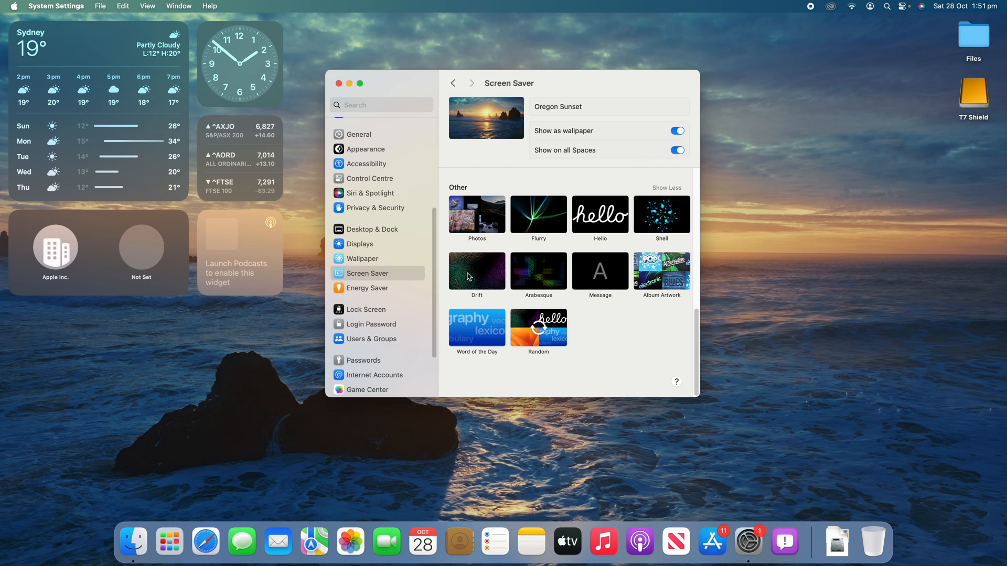
{"action": "mouse_move", "coordinate": [624, 335]}
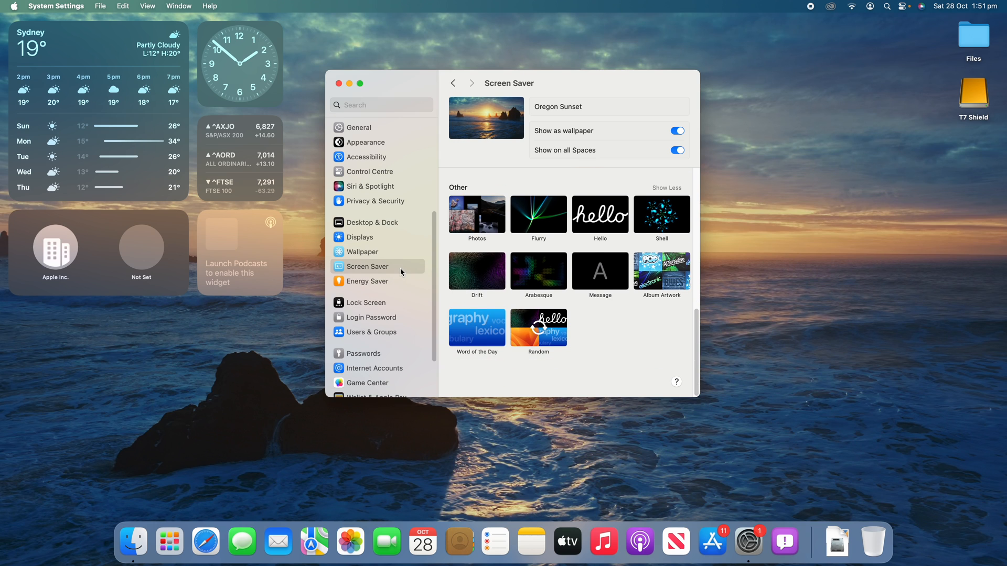
{"action": "left_click", "coordinate": [367, 266]}
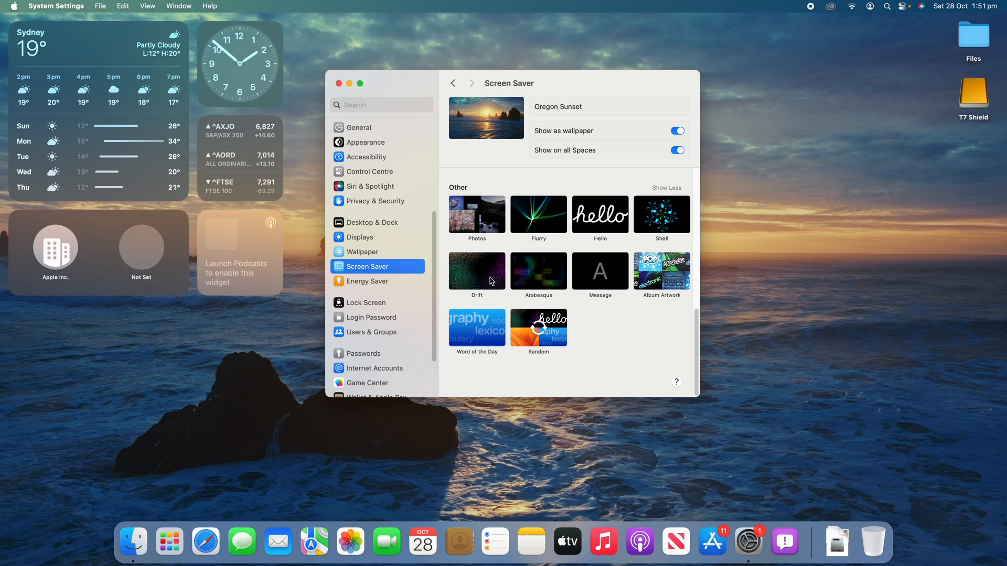
{"action": "scroll", "scroll_direction": "down", "scroll_amount": 3}
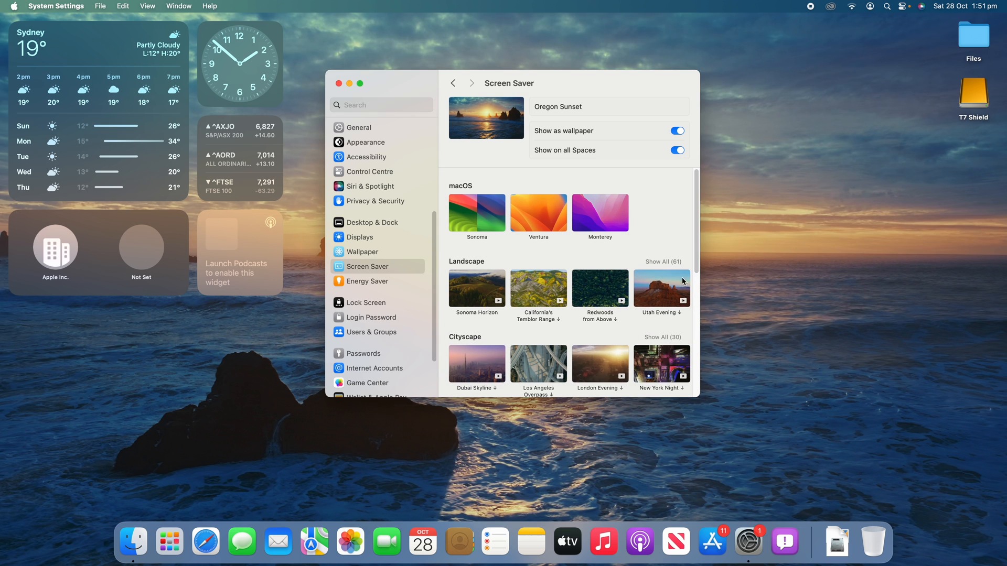
{"action": "mouse_move", "coordinate": [648, 240]}
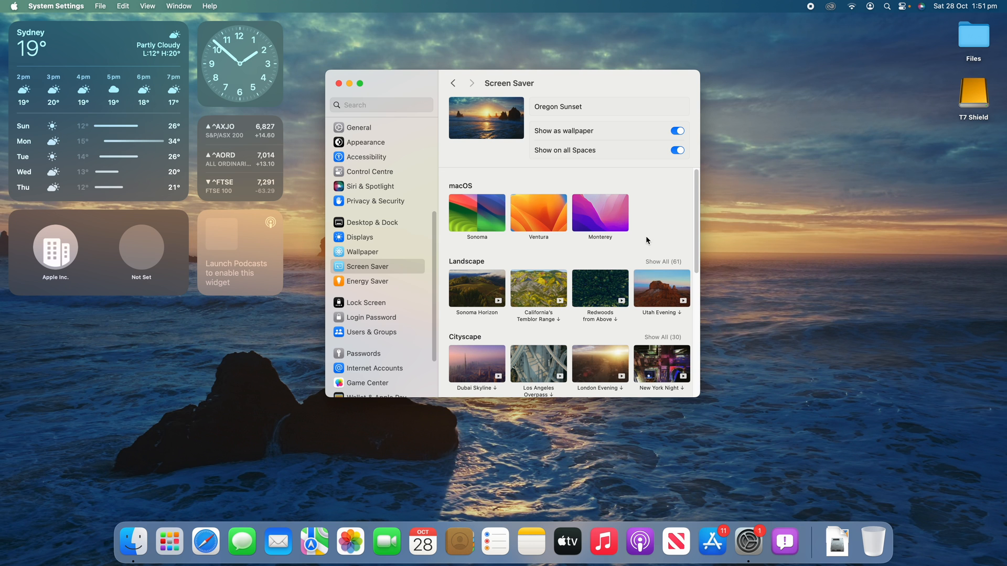
Expand all Landscape aerials to confirm Oregon Sunset, then close System Settings
{"action": "left_click", "coordinate": [663, 261]}
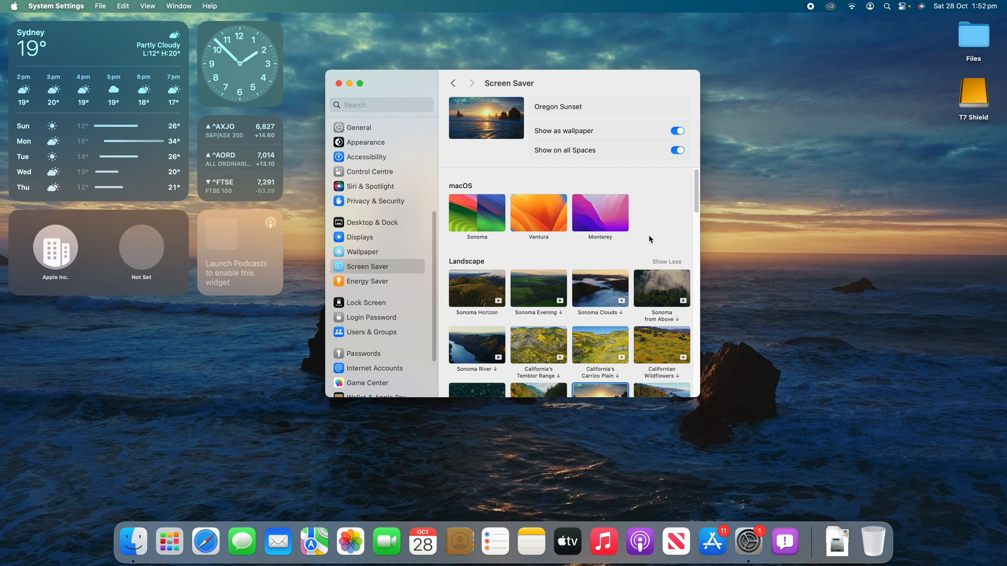
{"action": "scroll", "scroll_direction": "down", "scroll_amount": 3}
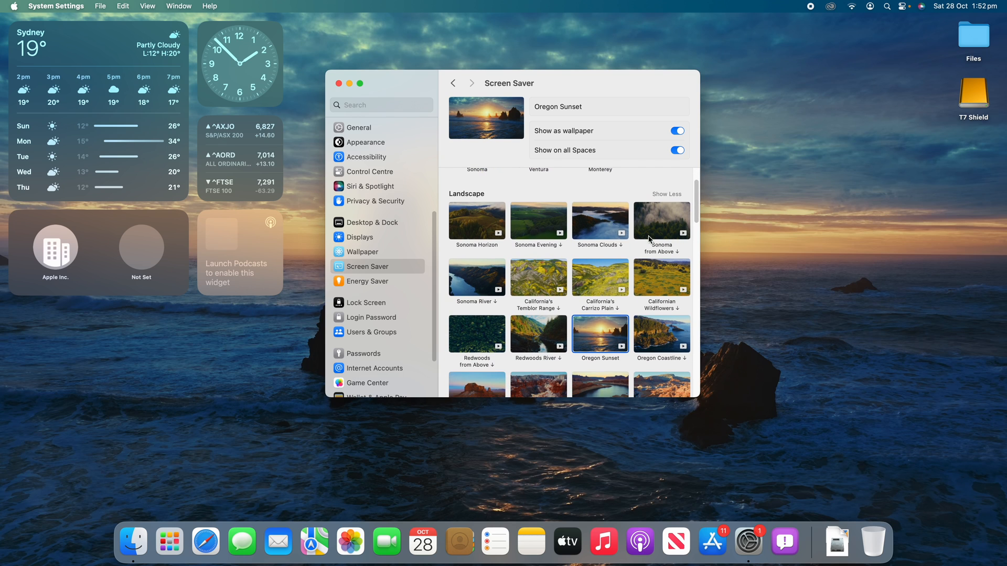
{"action": "scroll", "scroll_direction": "down", "scroll_amount": 3}
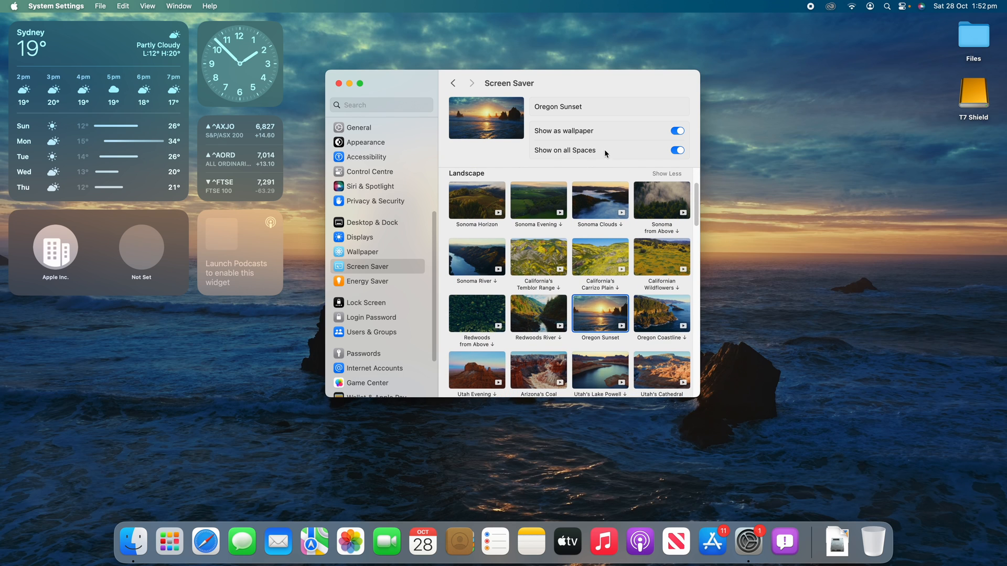
{"action": "mouse_move", "coordinate": [626, 151]}
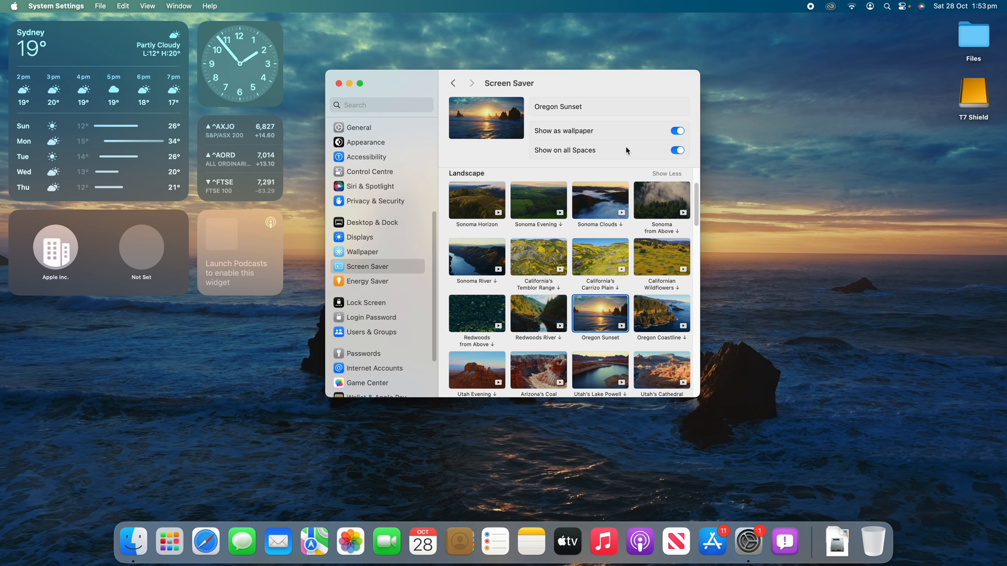
{"action": "left_click", "coordinate": [338, 83]}
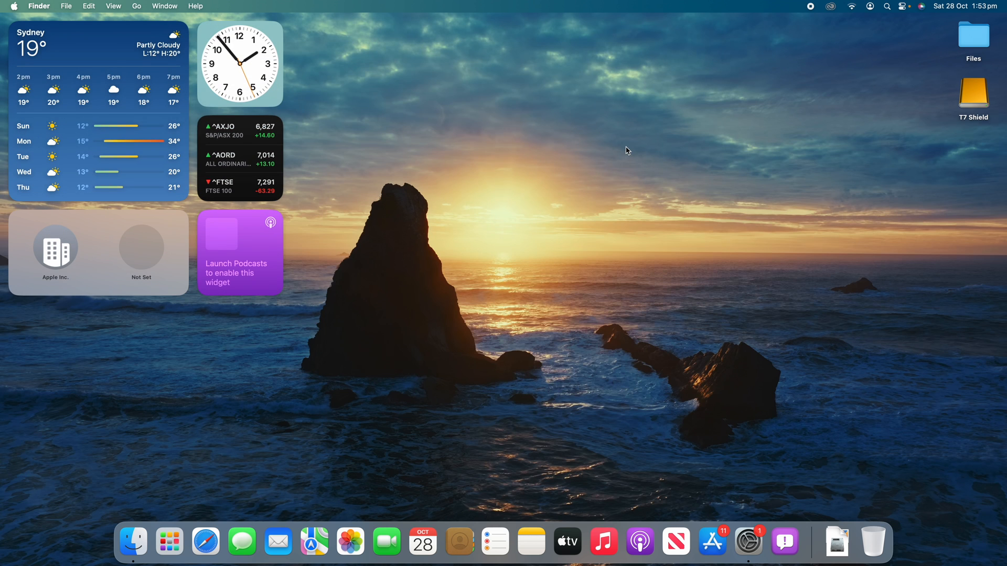